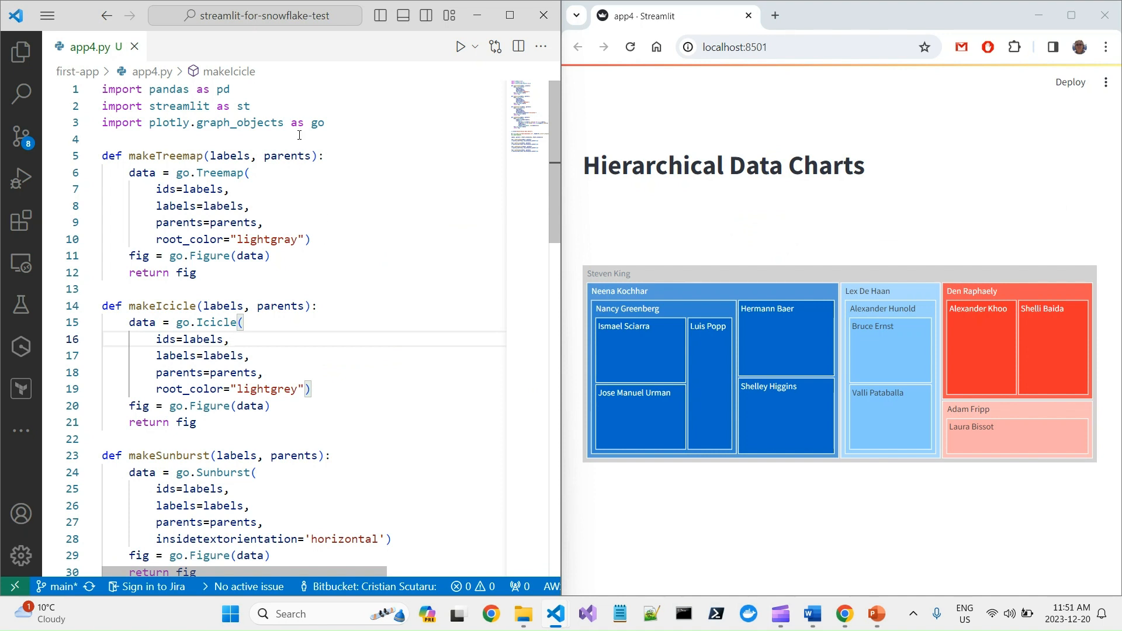
Review the makeTreemap, makeIcicle and makeSunburst functions and their calls while scrolling to the plotting code.
double_click(165, 156)
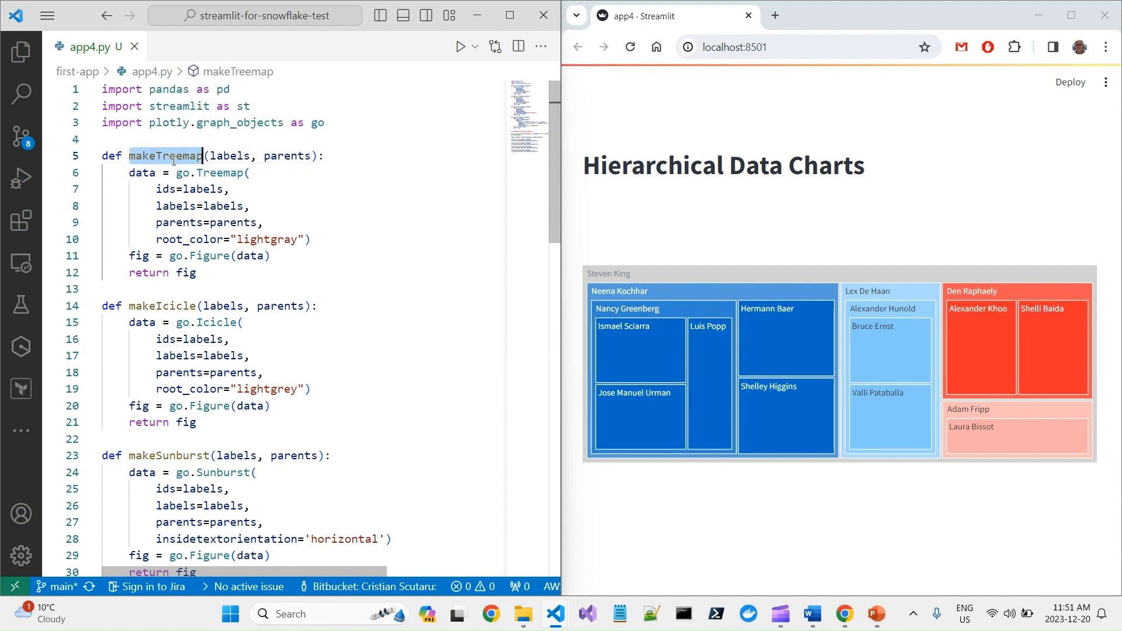
scroll("down", 3)
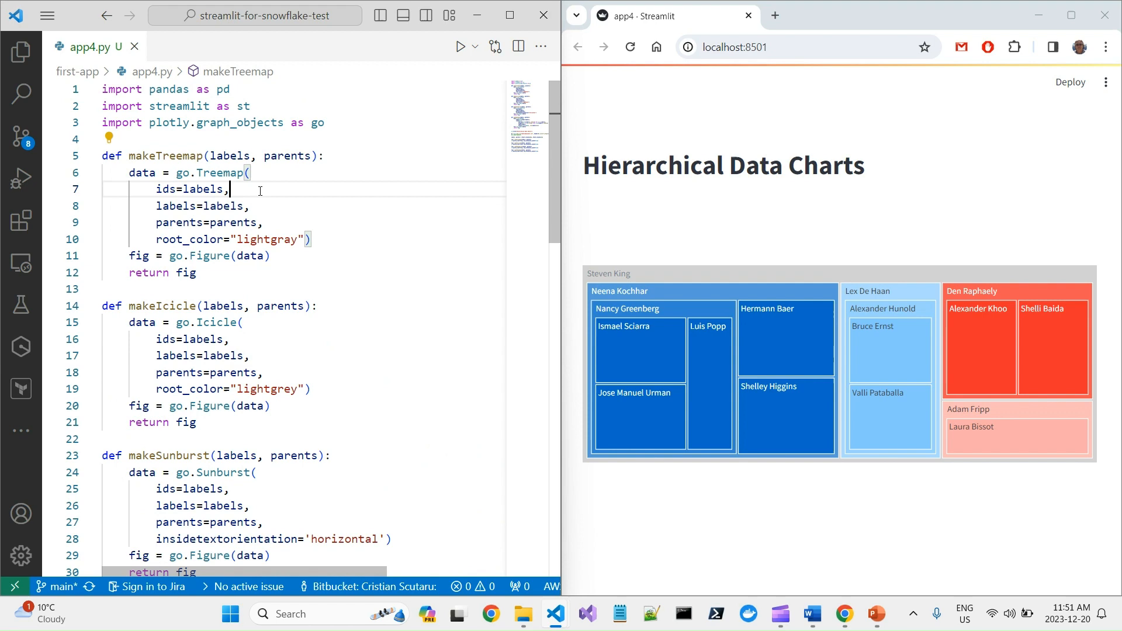
double_click(163, 156)
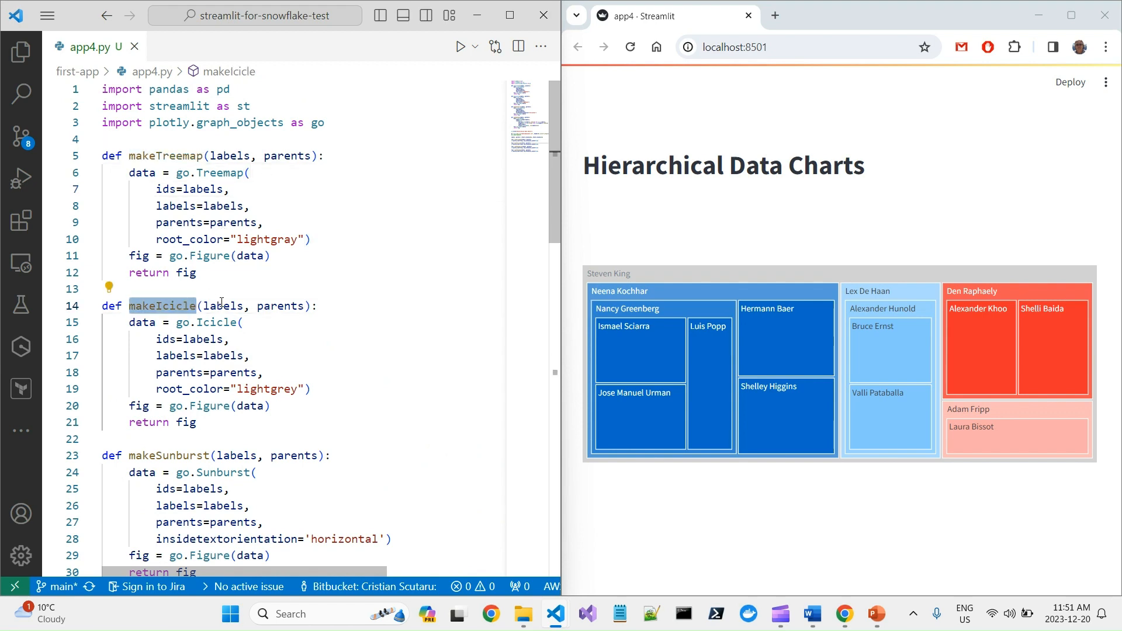
scroll("down", 3)
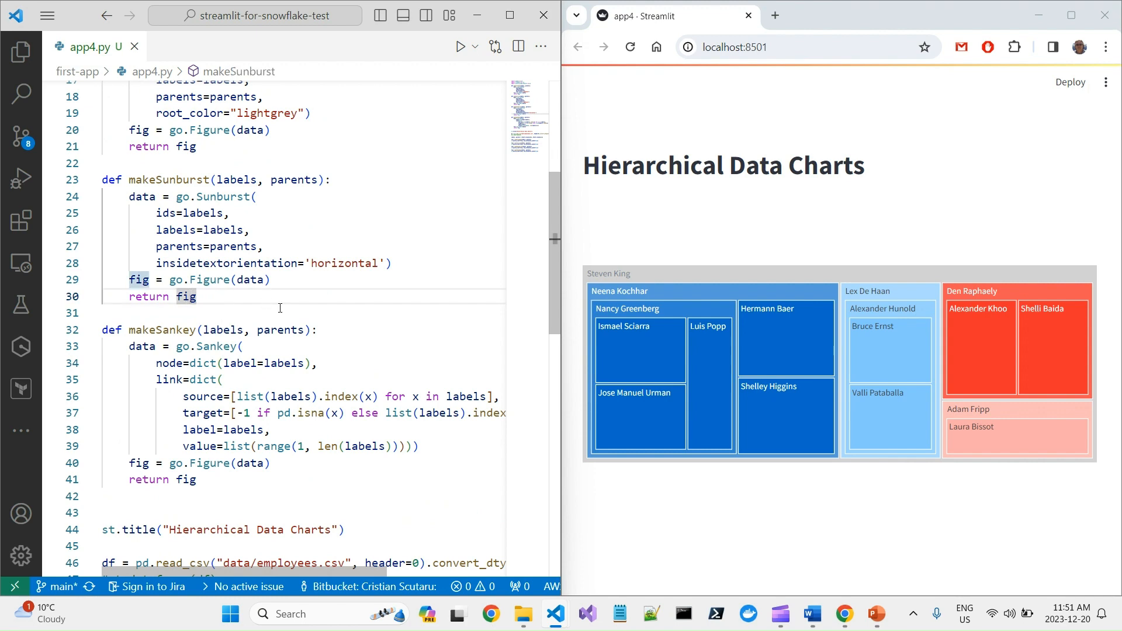
scroll("down", 3)
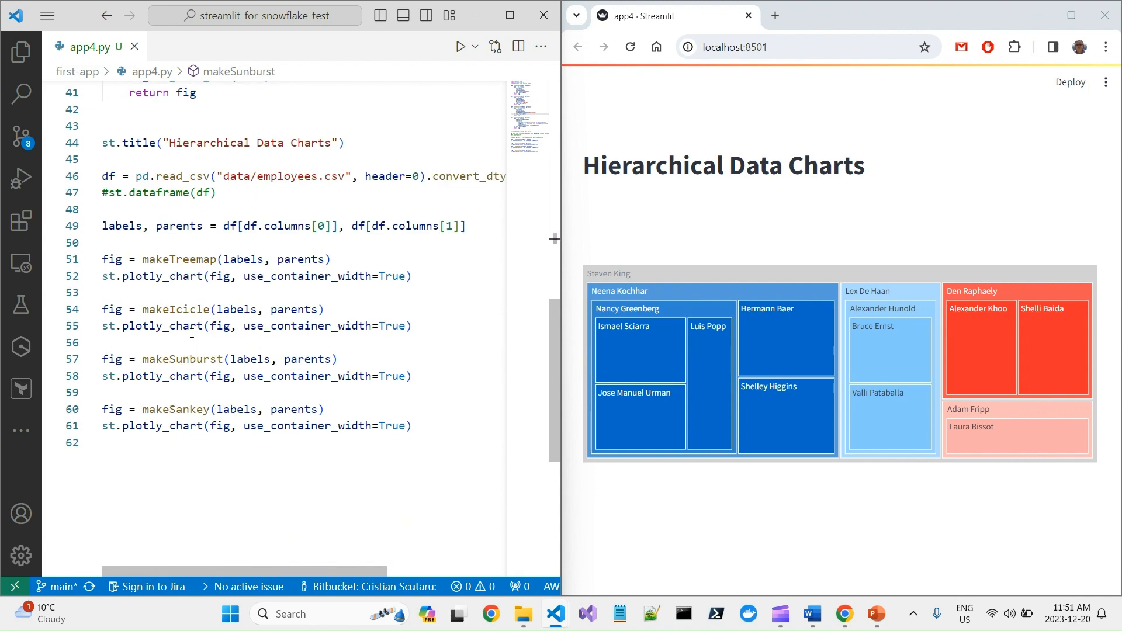
double_click(182, 359)
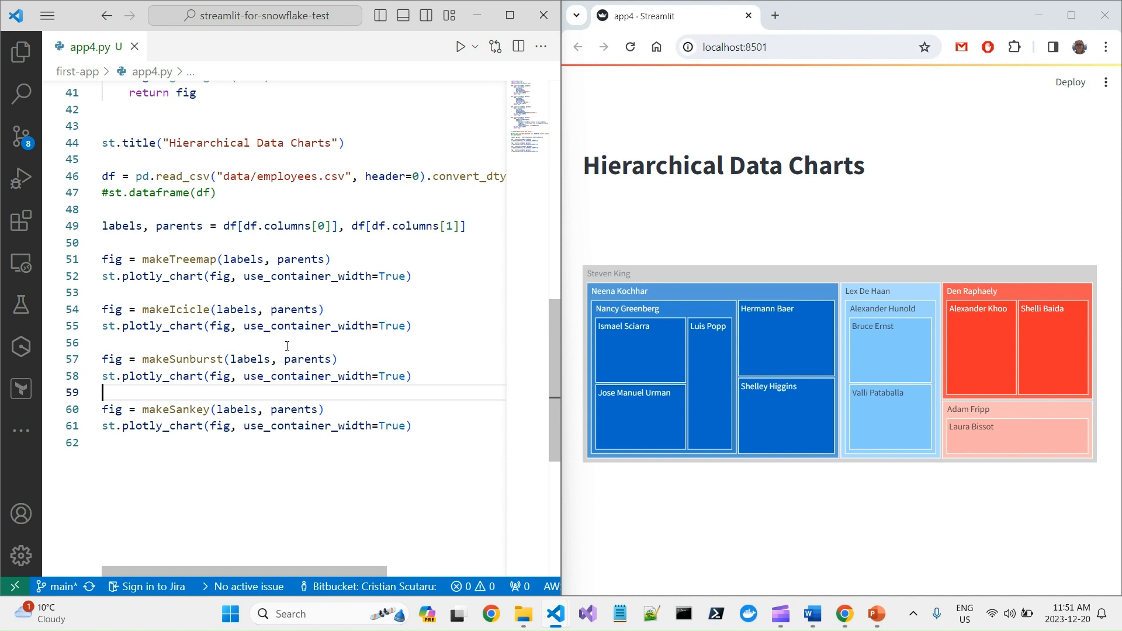
mouse_move(244, 259)
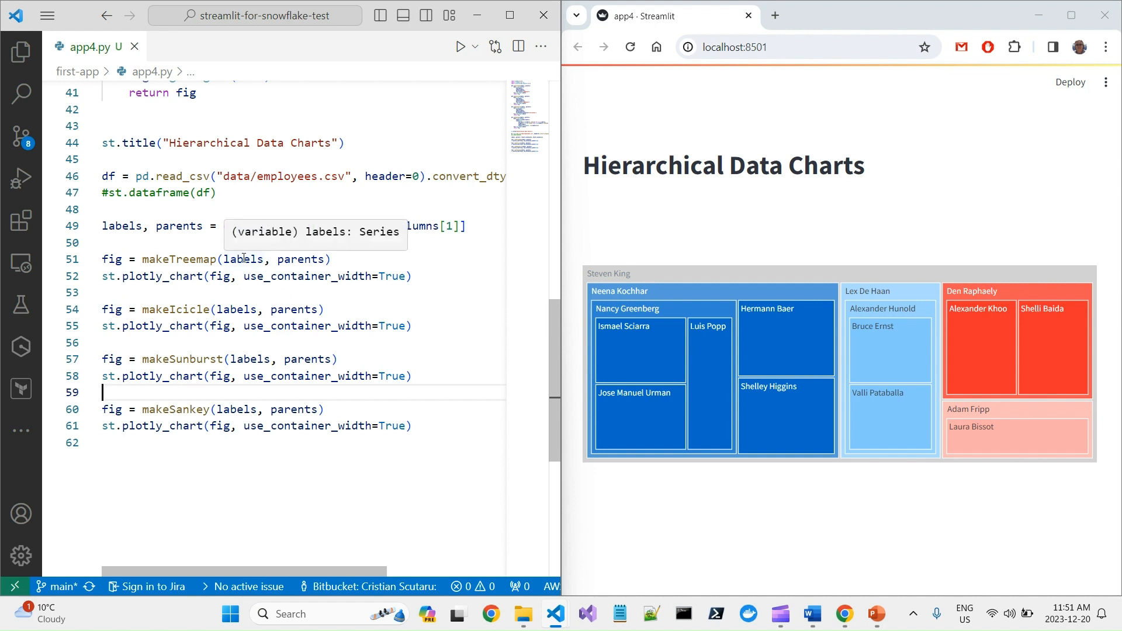
double_click(179, 226)
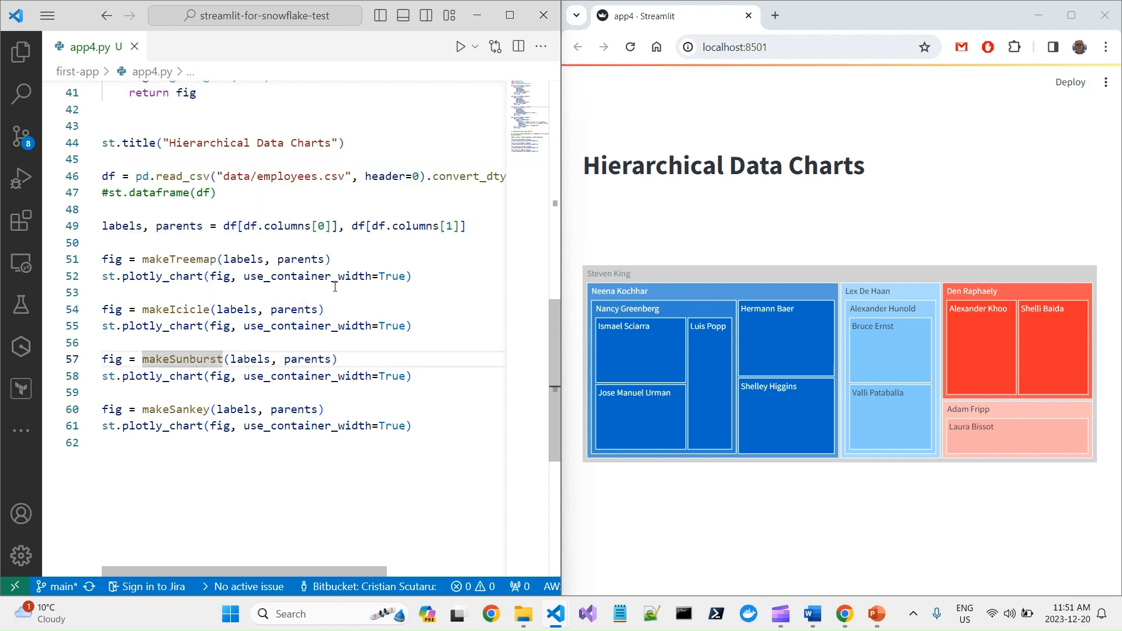
mouse_move(815, 198)
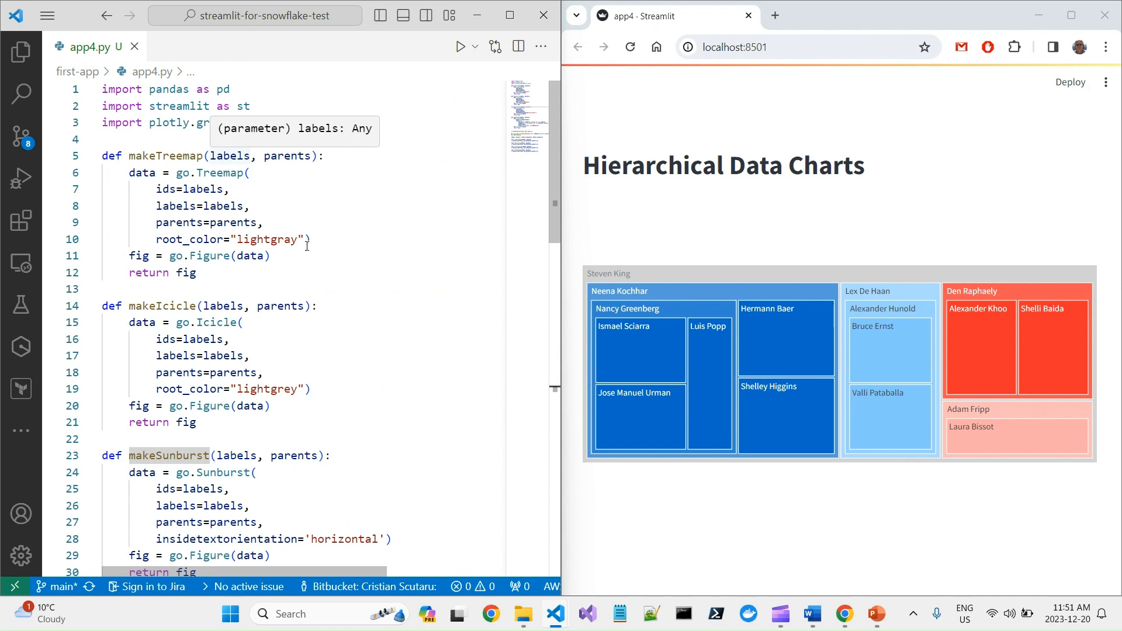
scroll("down", 3)
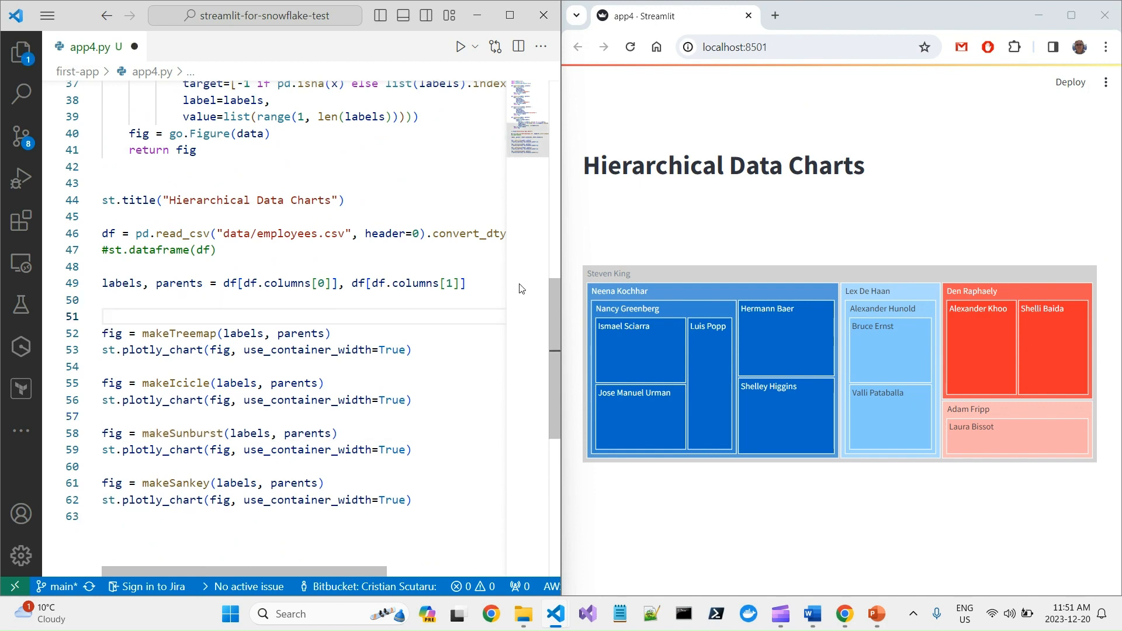
Wrap the Treemap chart block in 'with st.expander("Treemap"):' and copy the line above the other charts.
type("s")
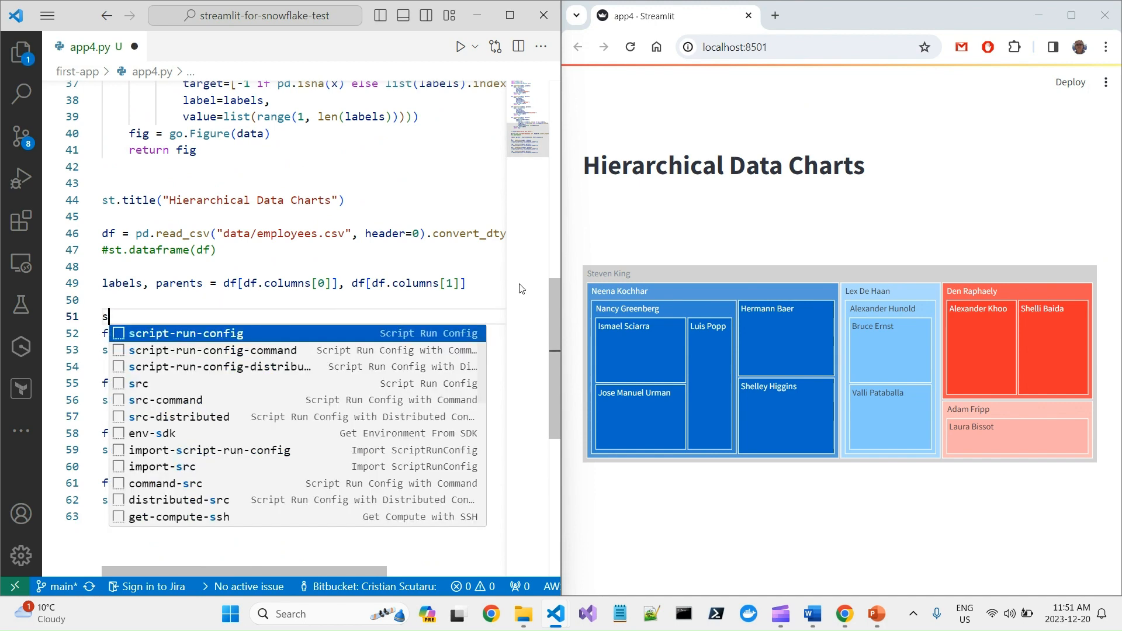
type("t.expander(")
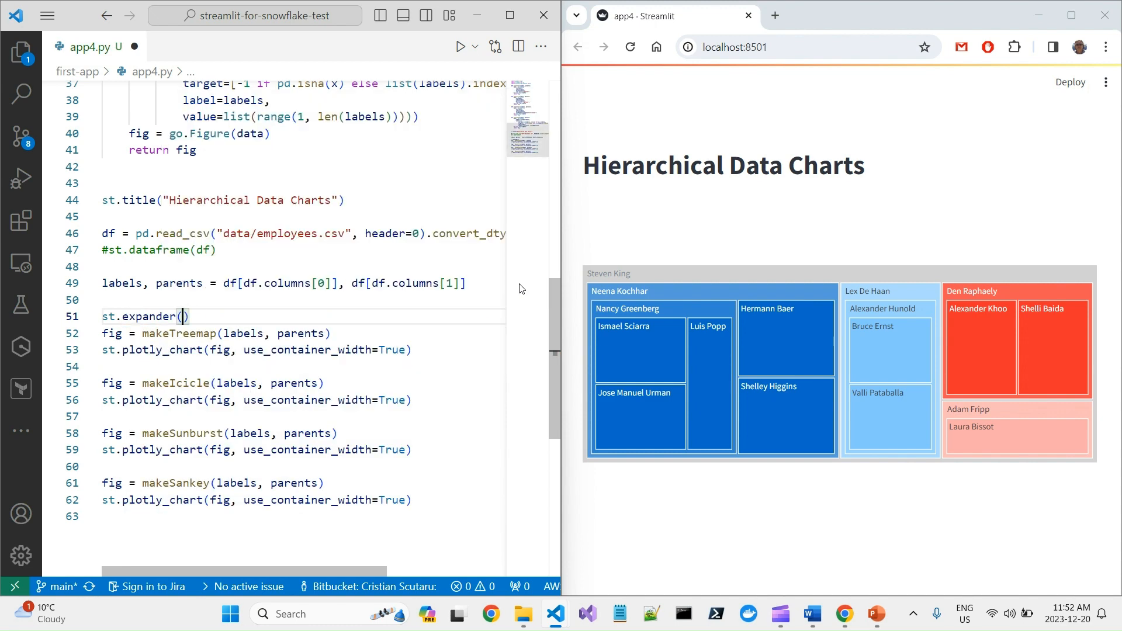
type("\"\"")
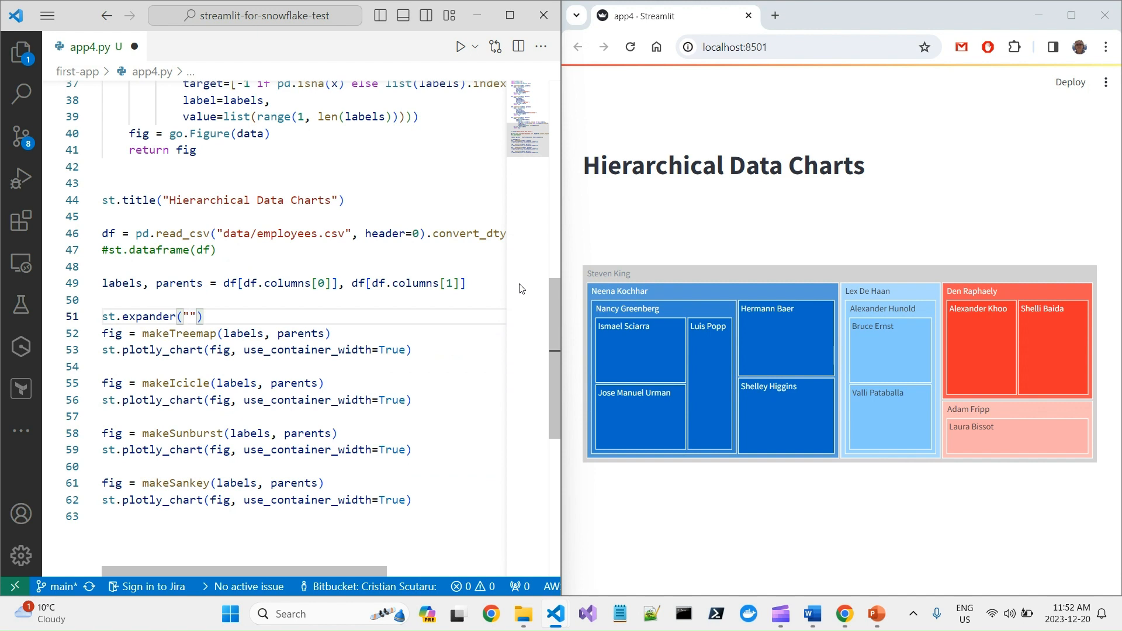
type("Treemap")
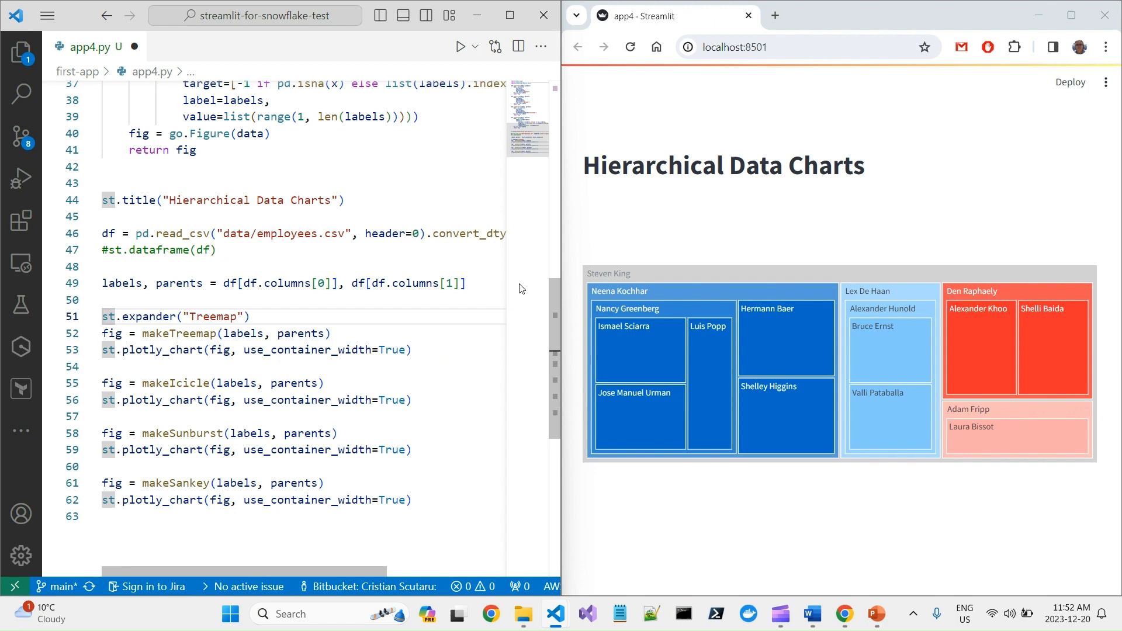
type("with")
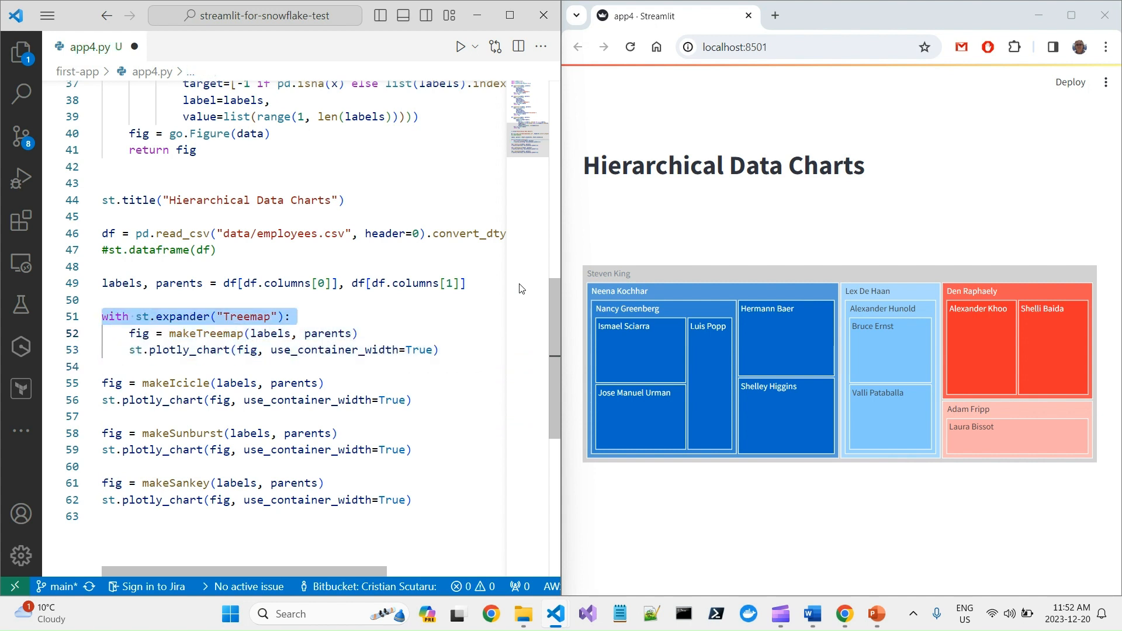
type("with st.expander(\"Treemap\"):")
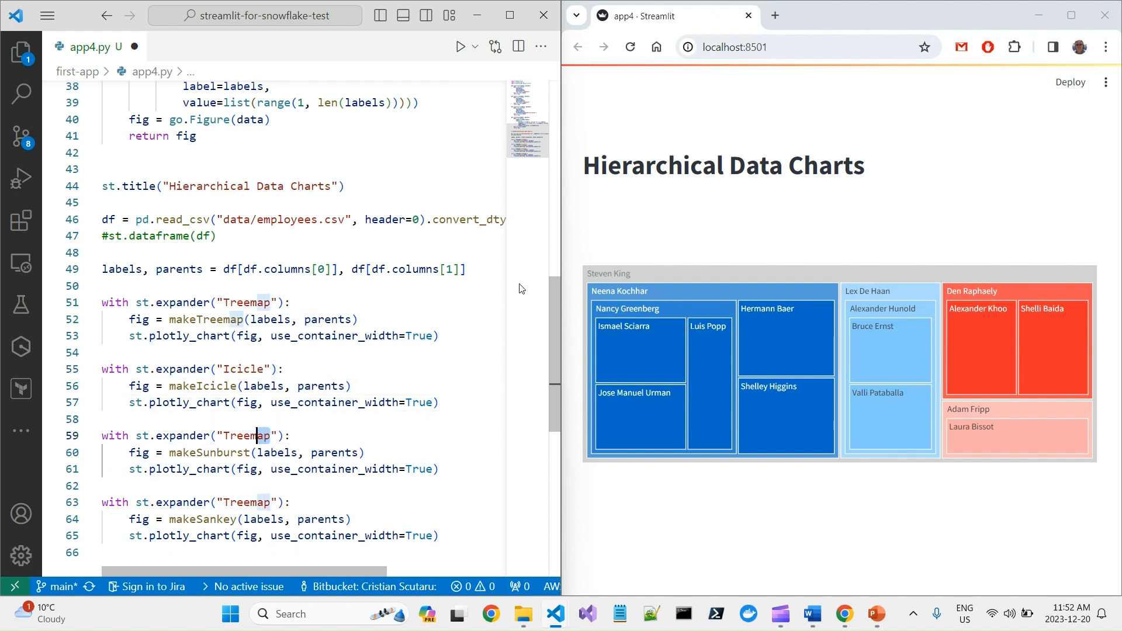
Relabel the remaining expanders Sunburst and Sankey, then save app4.py.
type("Sunburst")
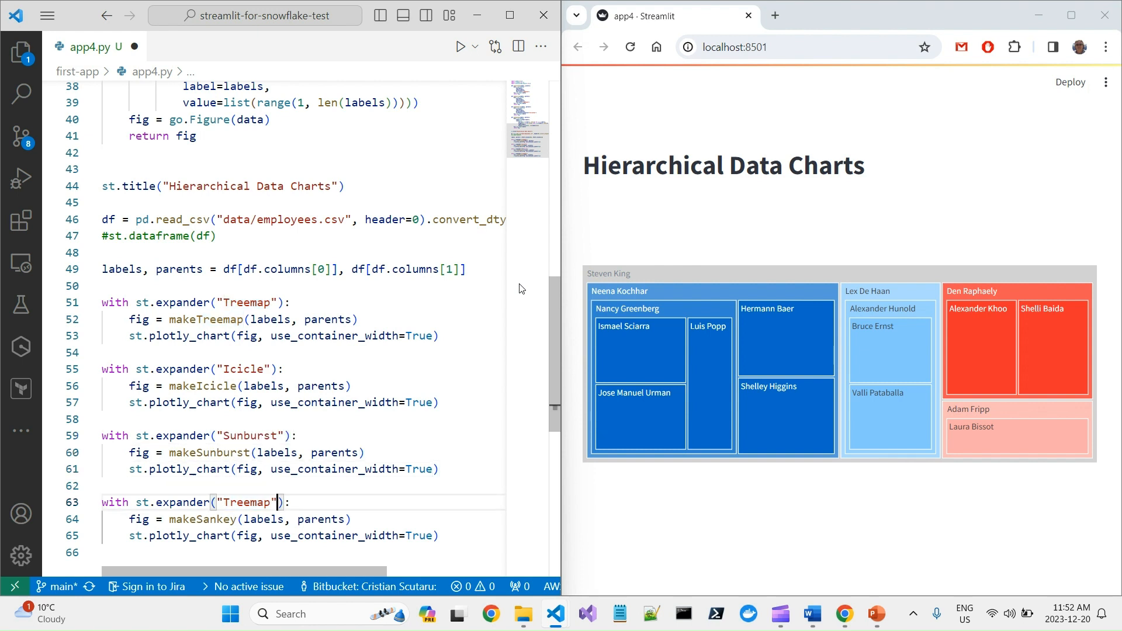
double_click(247, 502)
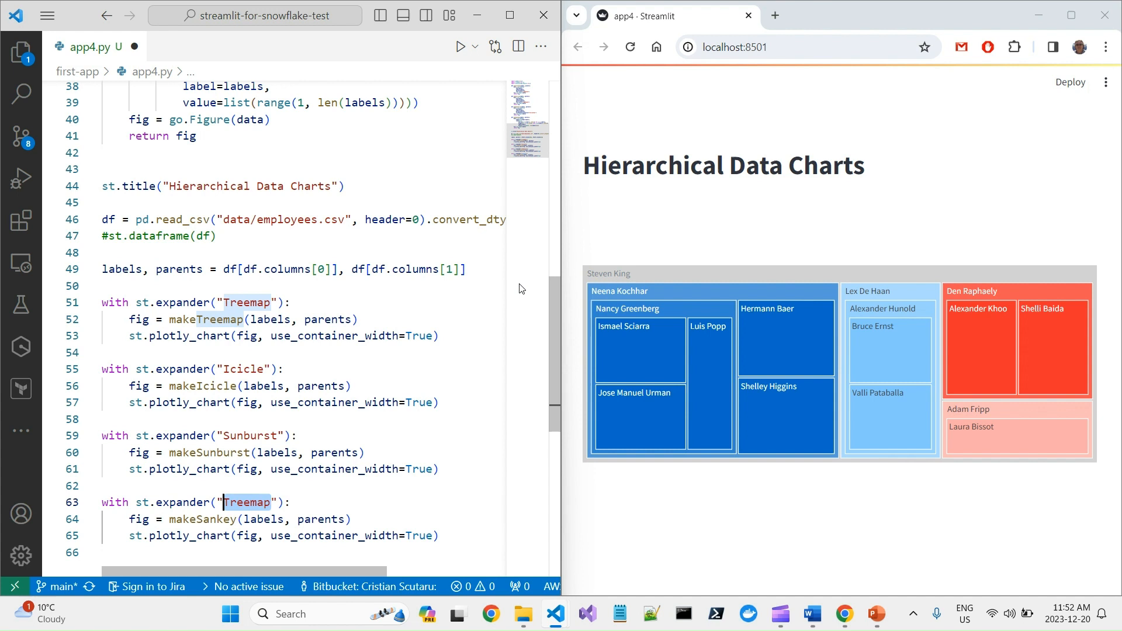
type("Sankey")
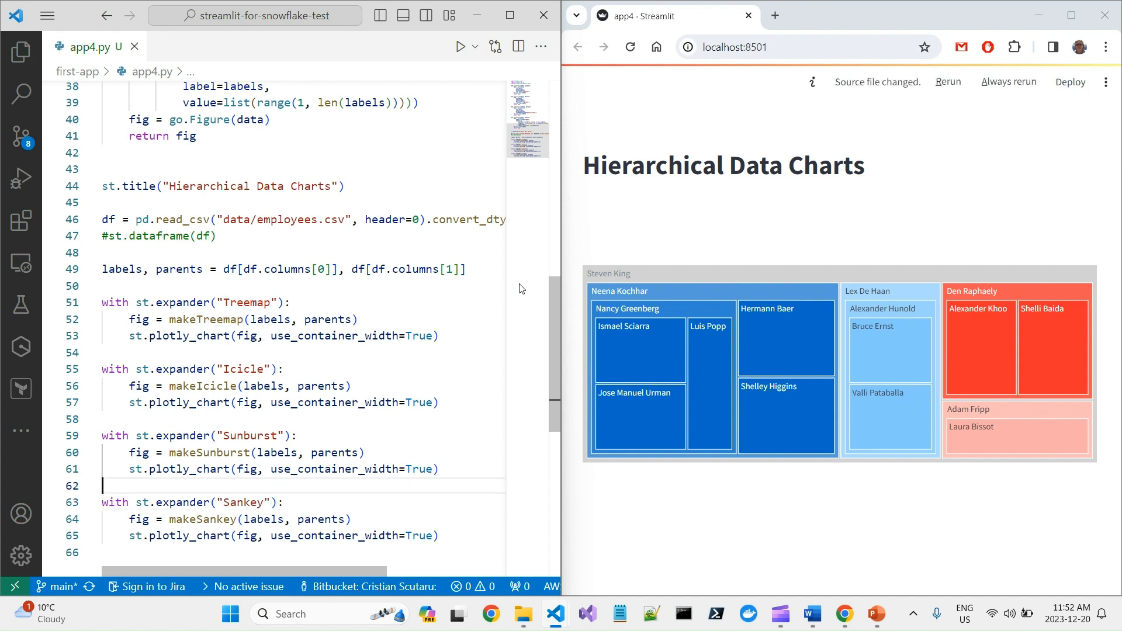
mouse_move(1056, 126)
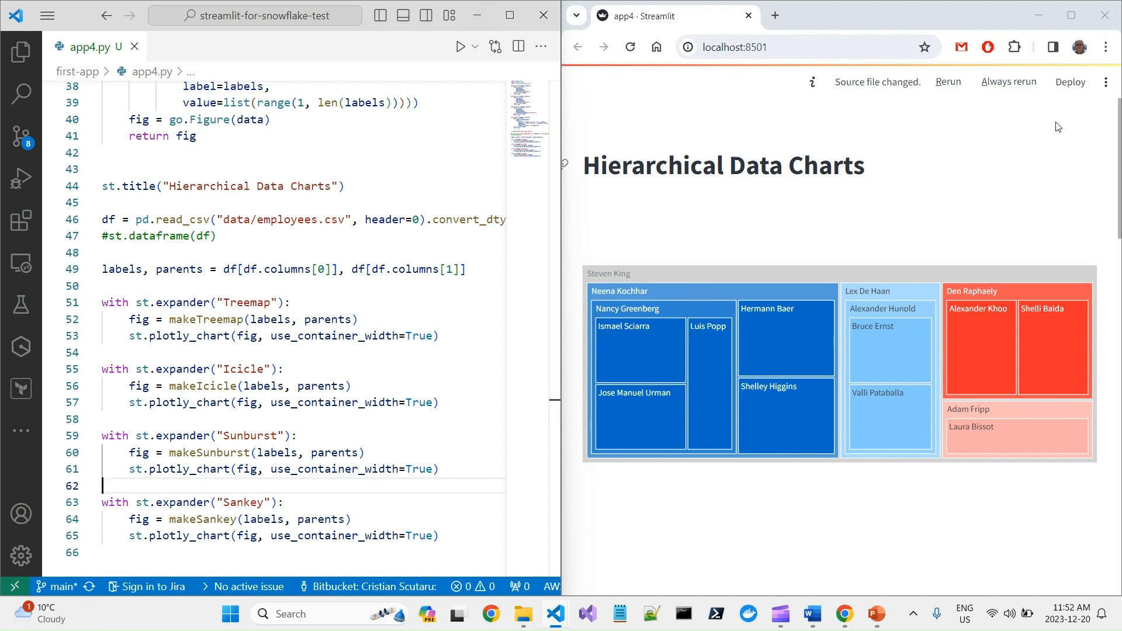
Rerun the Streamlit app and scroll through the Treemap, Icicle, Sunburst and Sankey expanders.
left_click(947, 82)
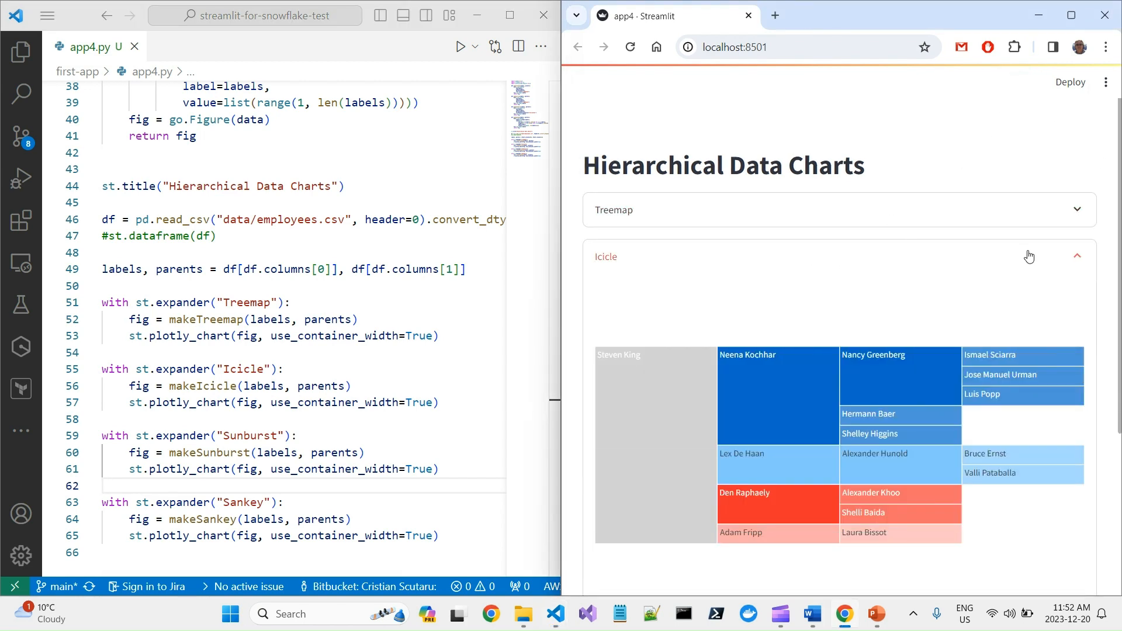
scroll("down", 3)
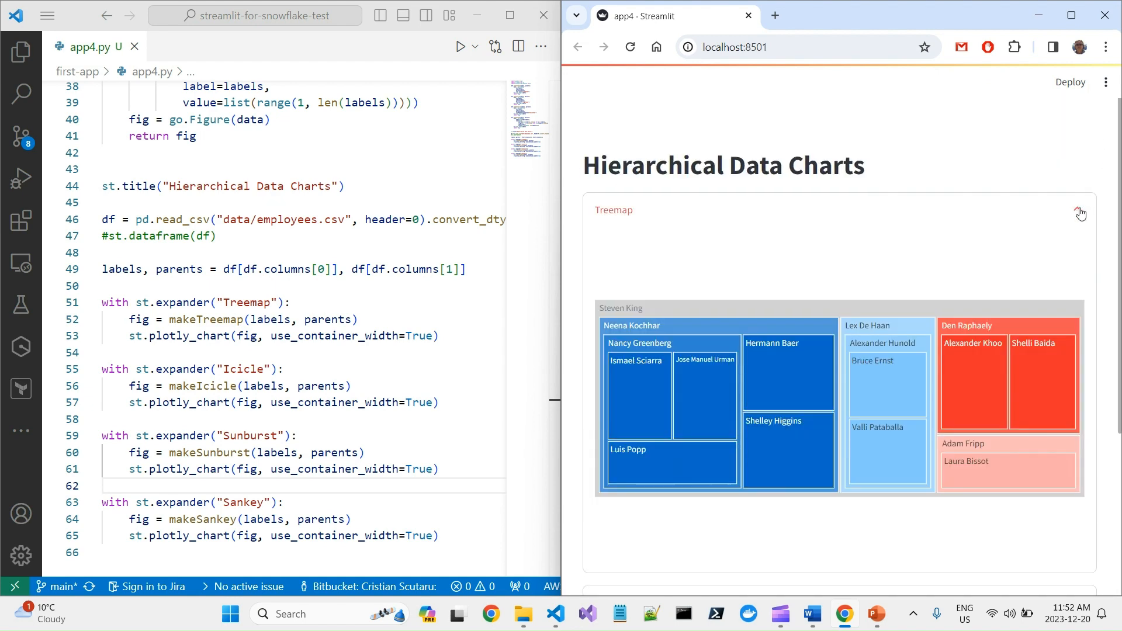
scroll("down", 3)
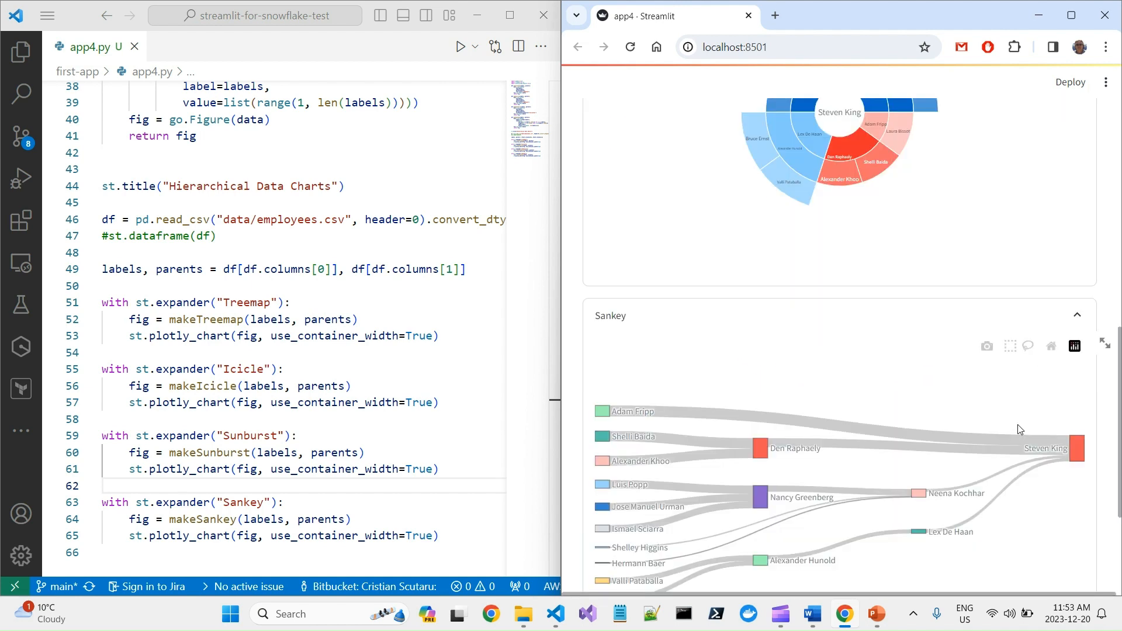
scroll("up", 3)
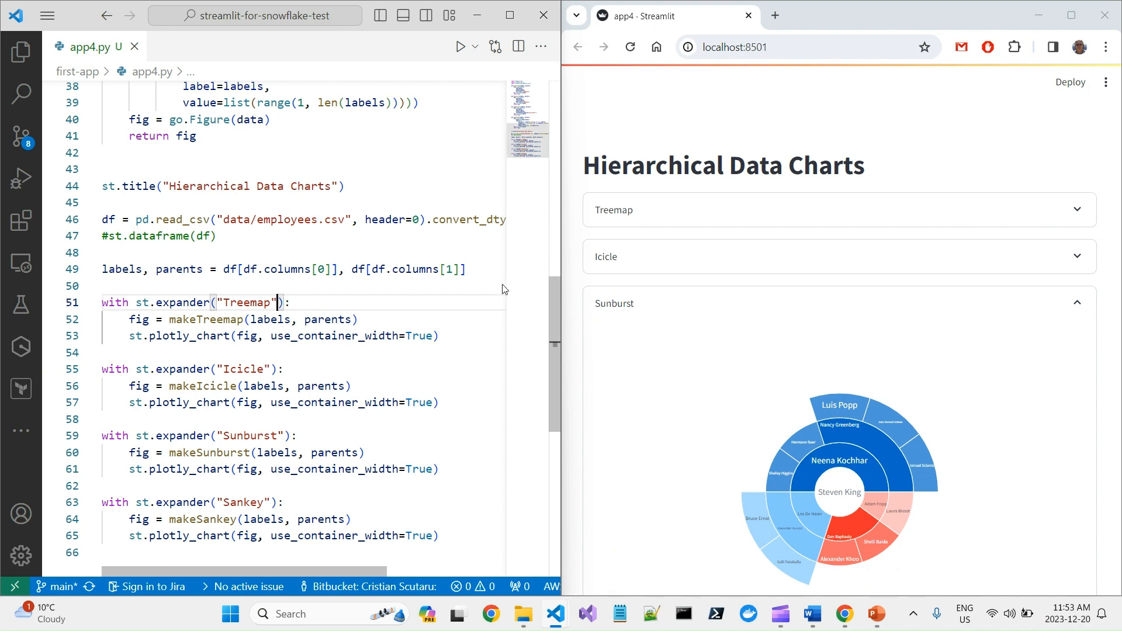
type(", expanded=")
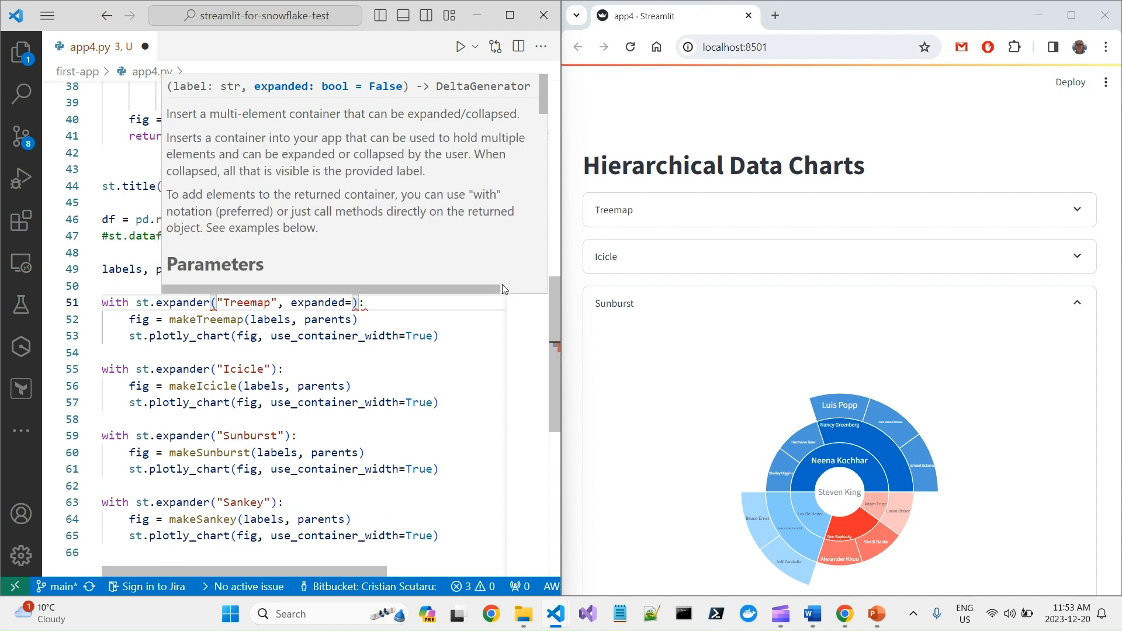
type("True")
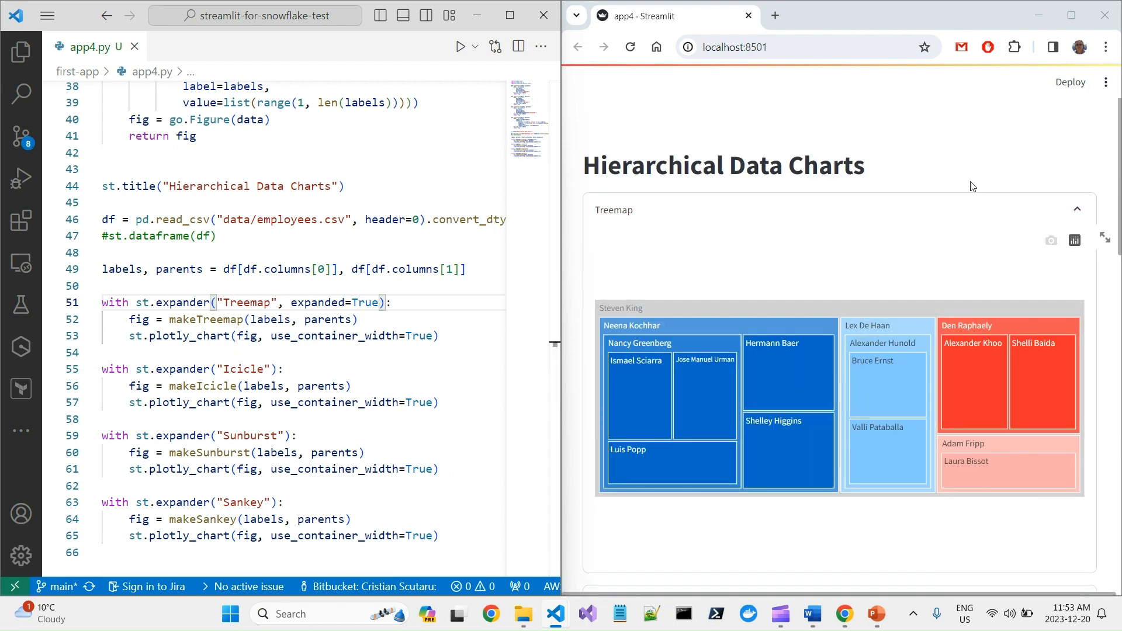
mouse_move(630, 47)
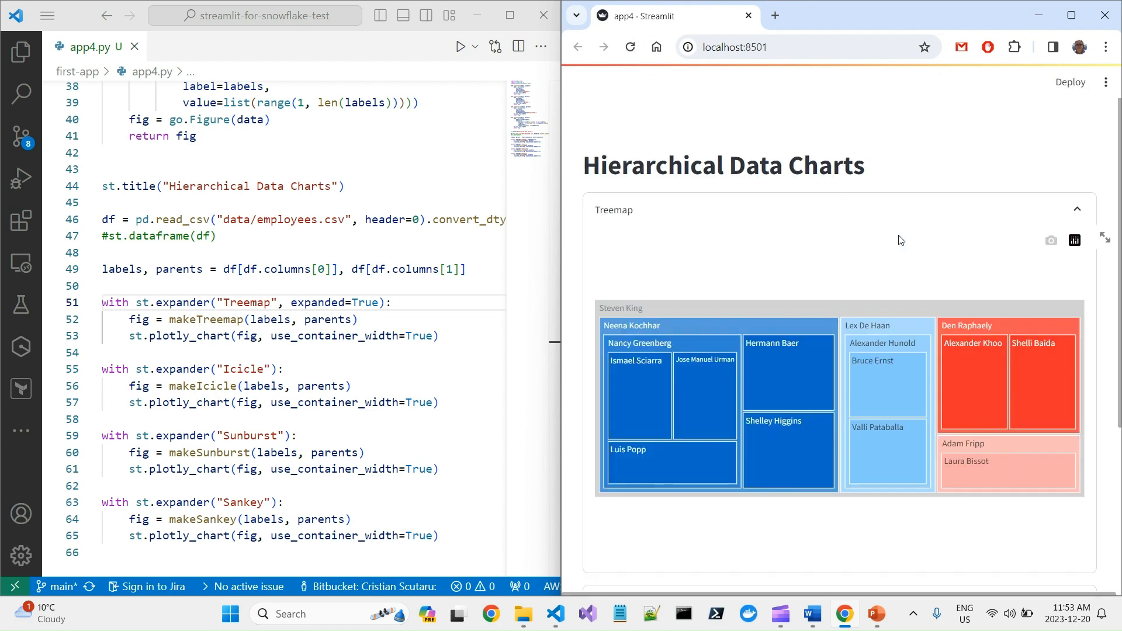
scroll("down", 3)
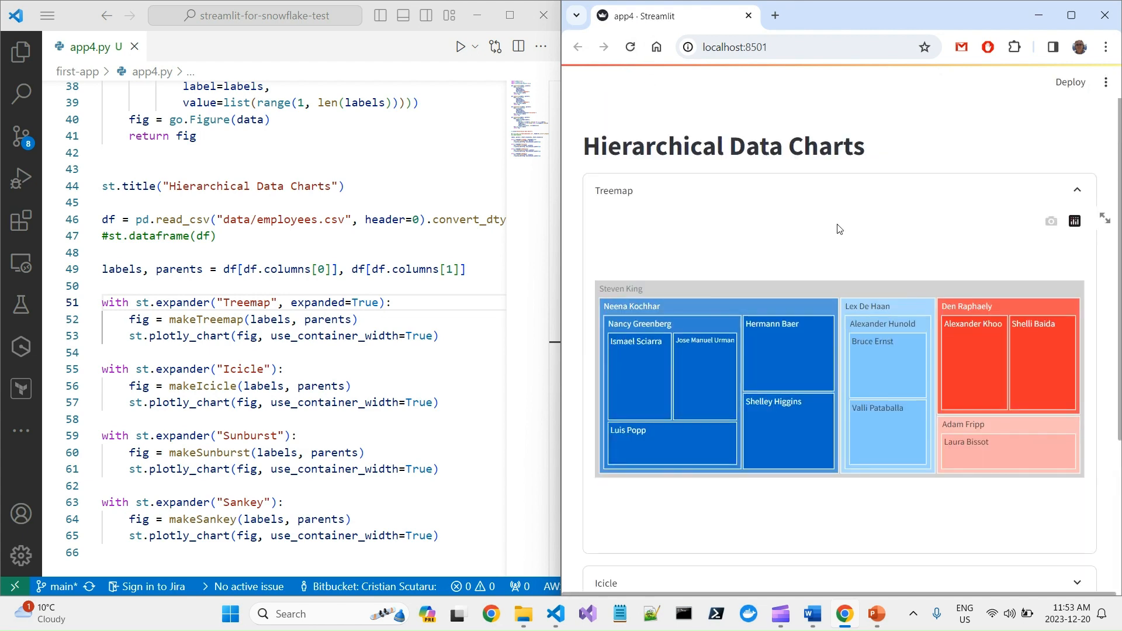
scroll("down", 3)
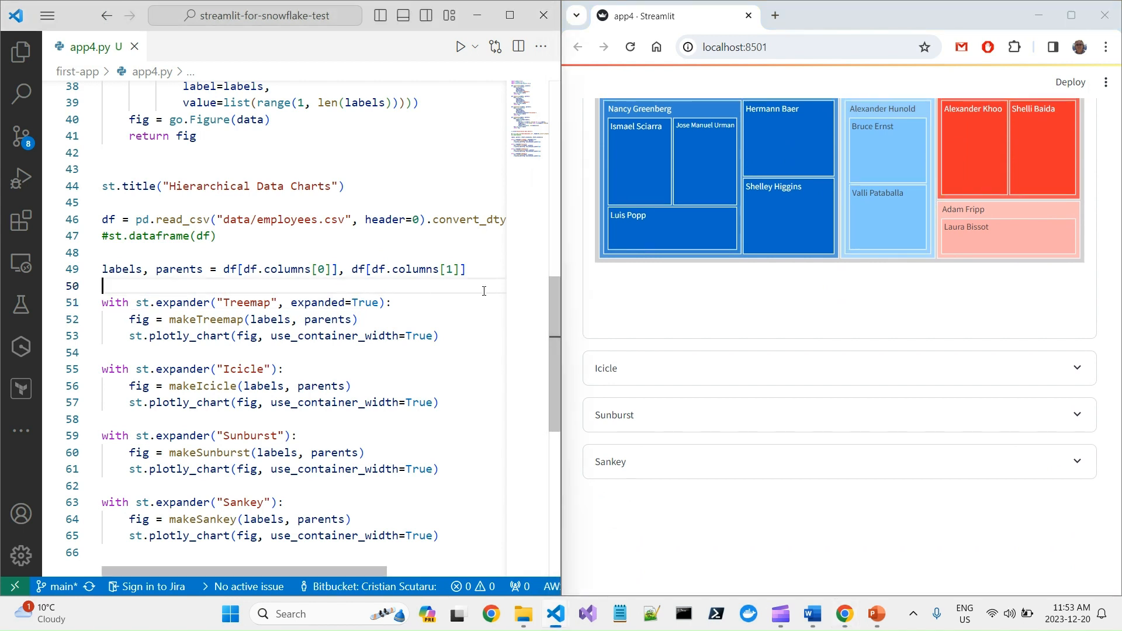
mouse_move(409, 314)
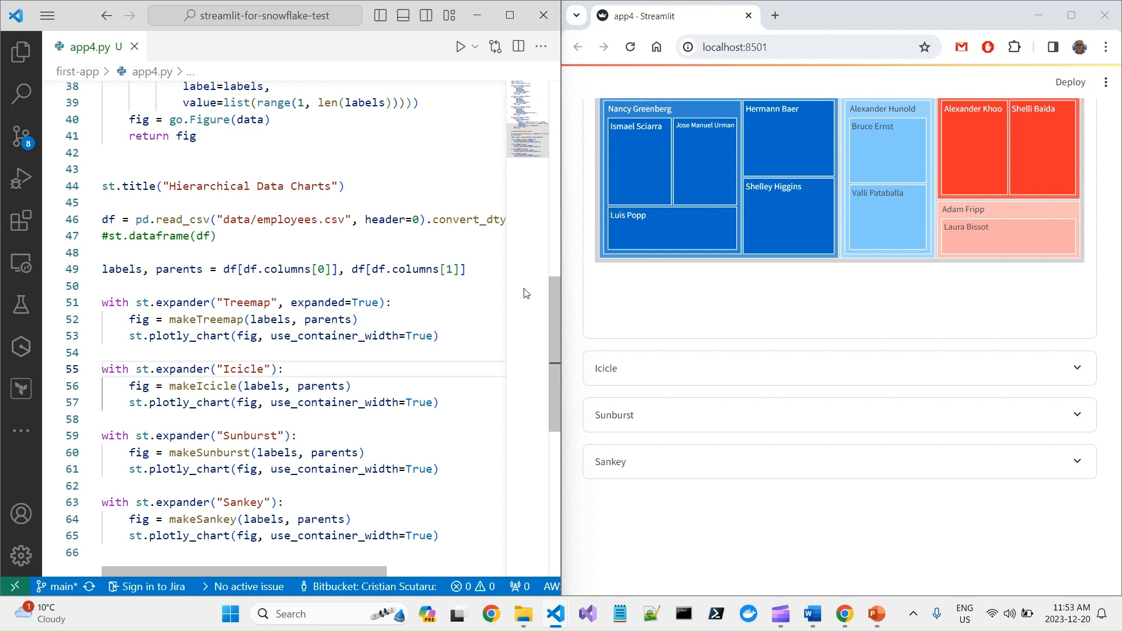
Assign the Icicle expander to exp2, plot via exp2.plotly_chart, and rerun to check the Icicle chart.
type("exp2 =")
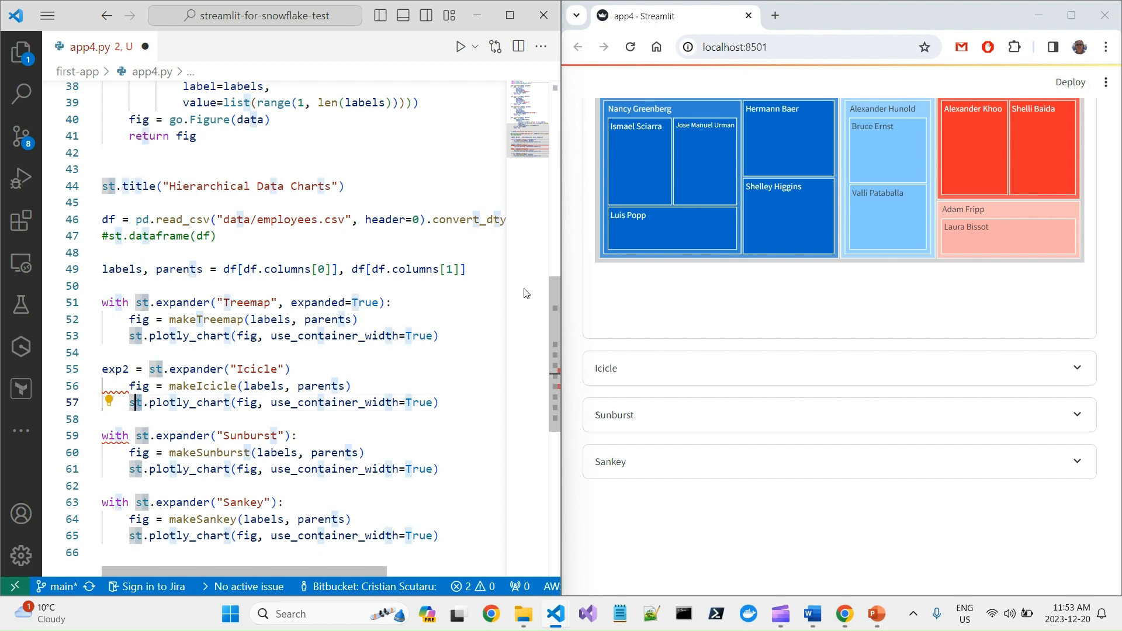
type("exp2")
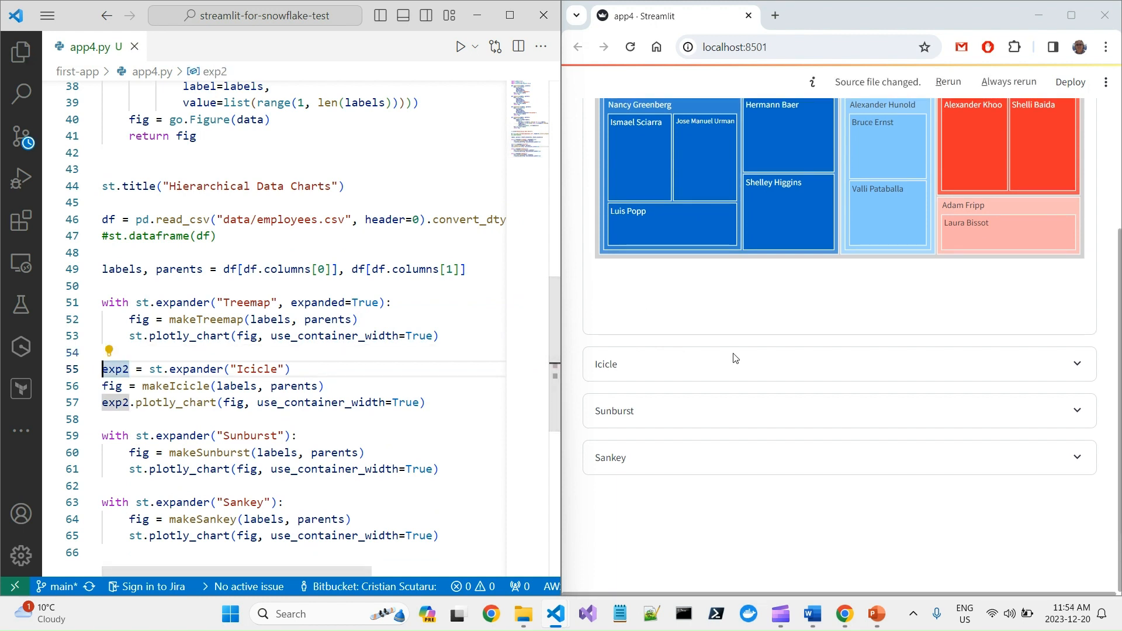
left_click(630, 47)
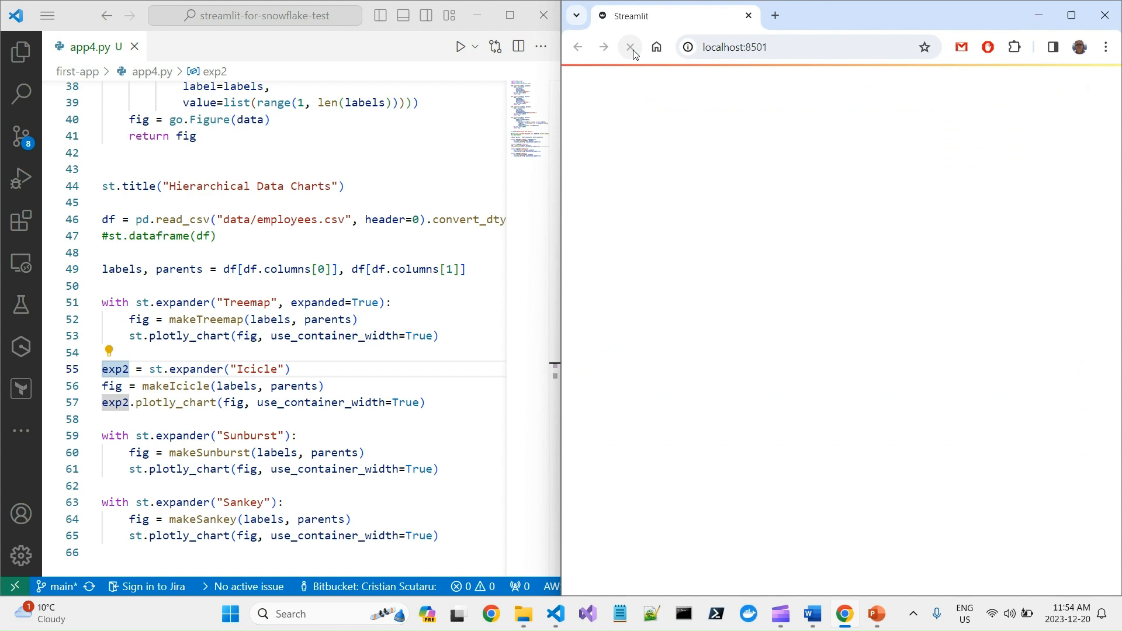
left_click(630, 47)
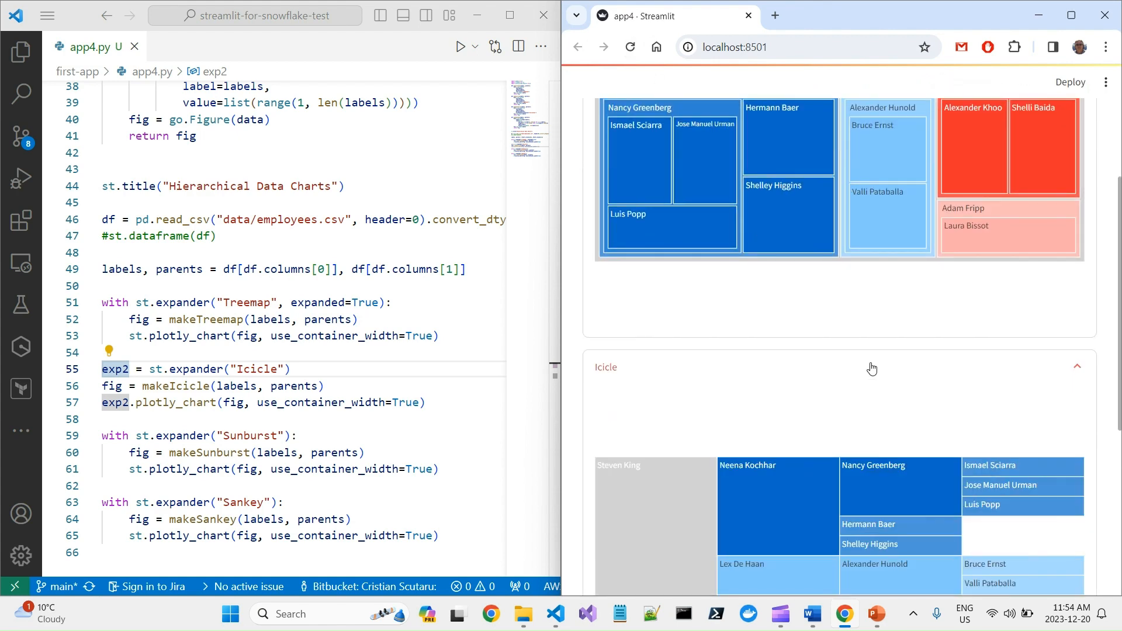
Inspect the exp2 chart line and move to the blank line above the Treemap block.
scroll("down", 3)
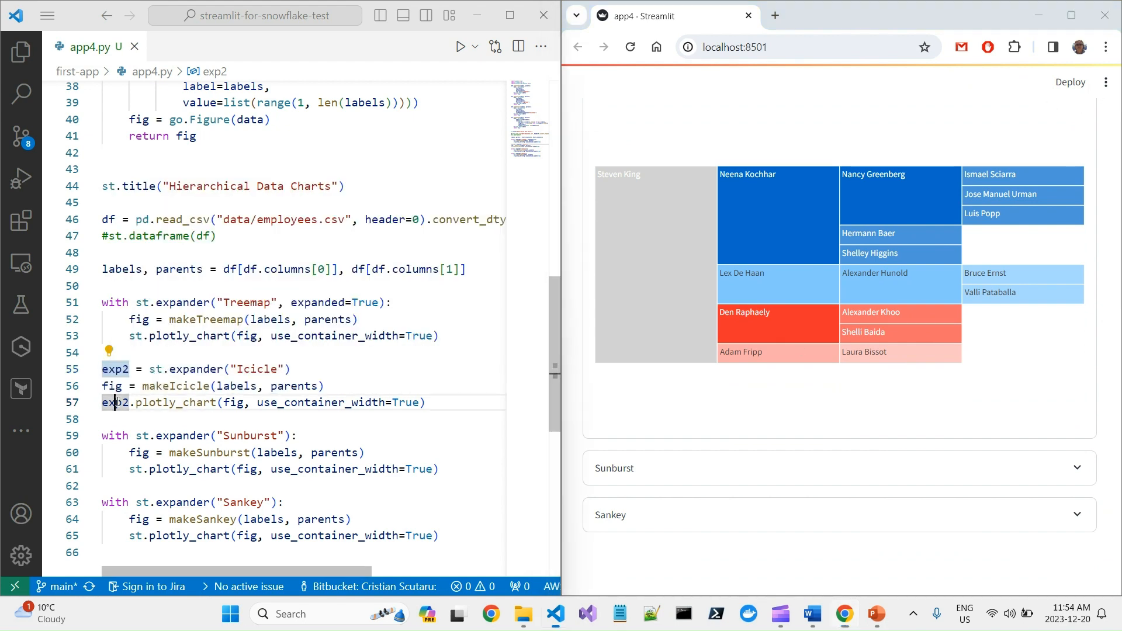
double_click(174, 403)
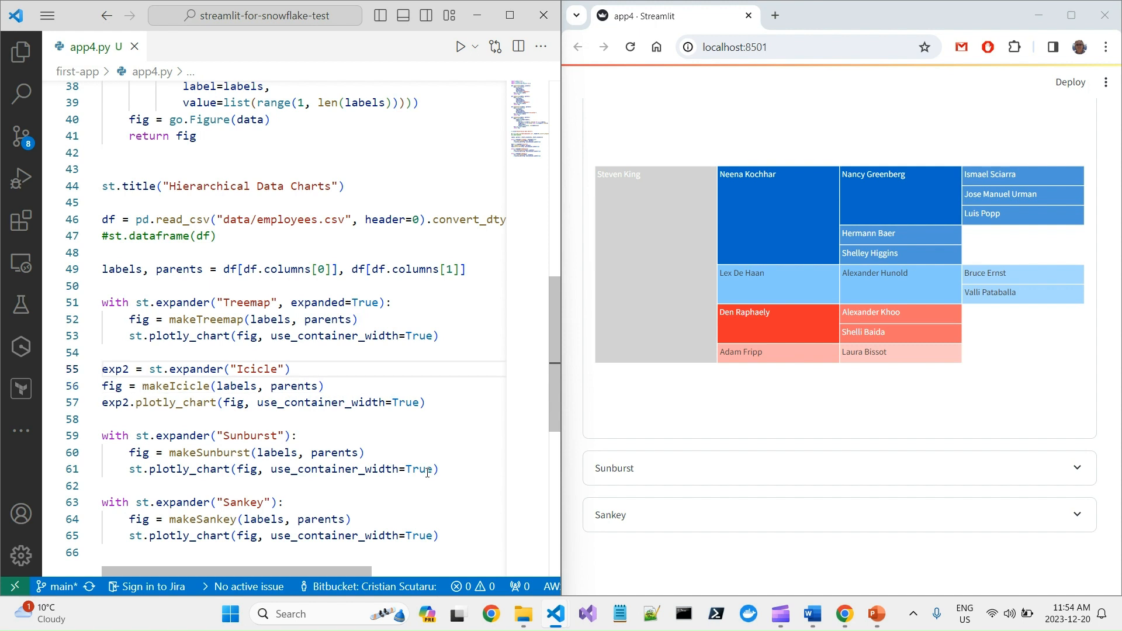
left_click(121, 302)
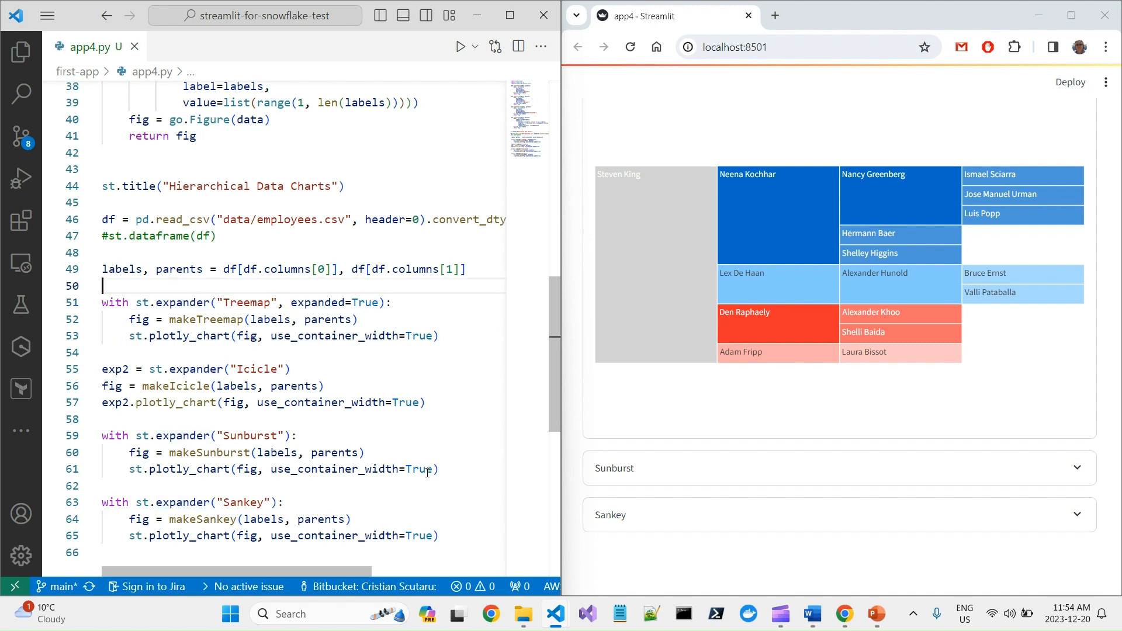
Add 'tabs = st.tabs(["Treemap", "Icicle", "Sunbirst", "Sankey"])' above the chart blocks.
key("Enter")
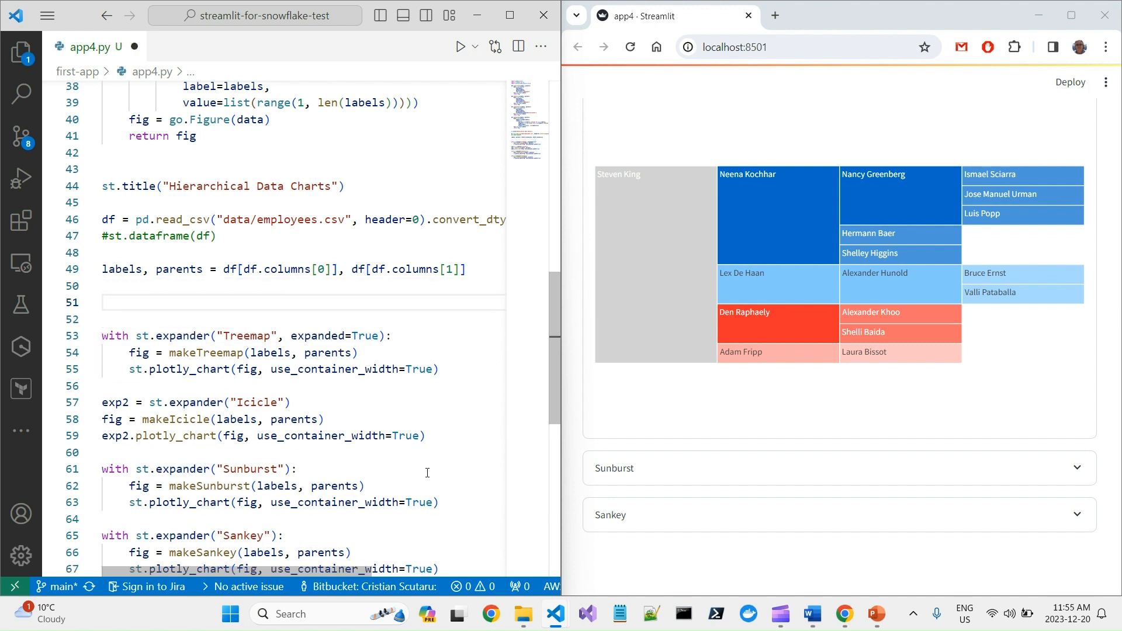
type("tabs = st.")
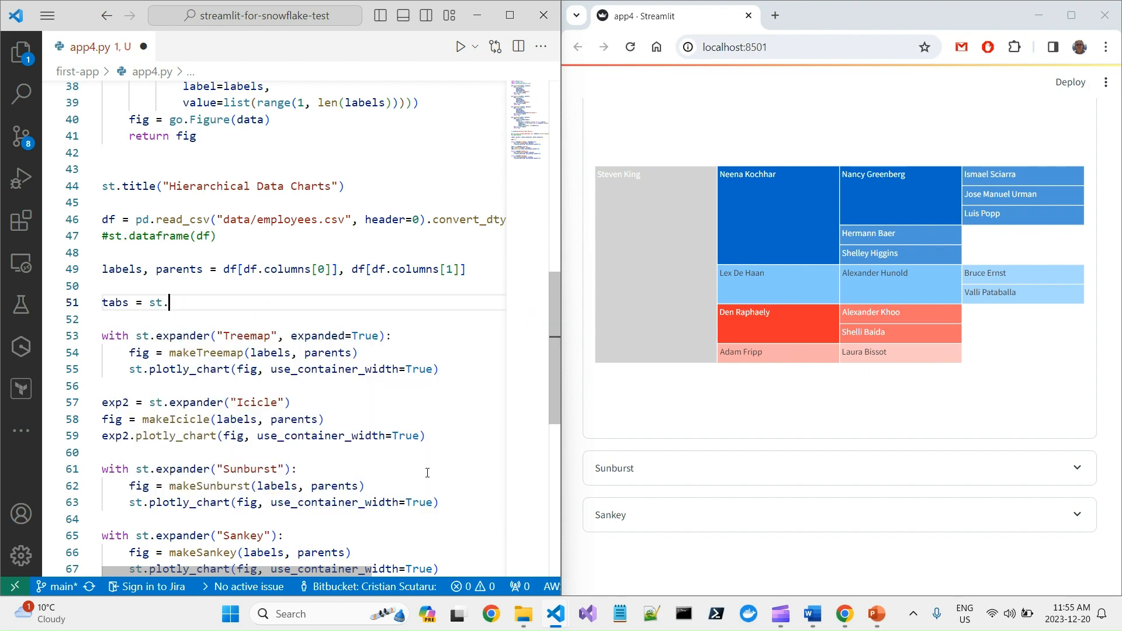
type("tabs(")
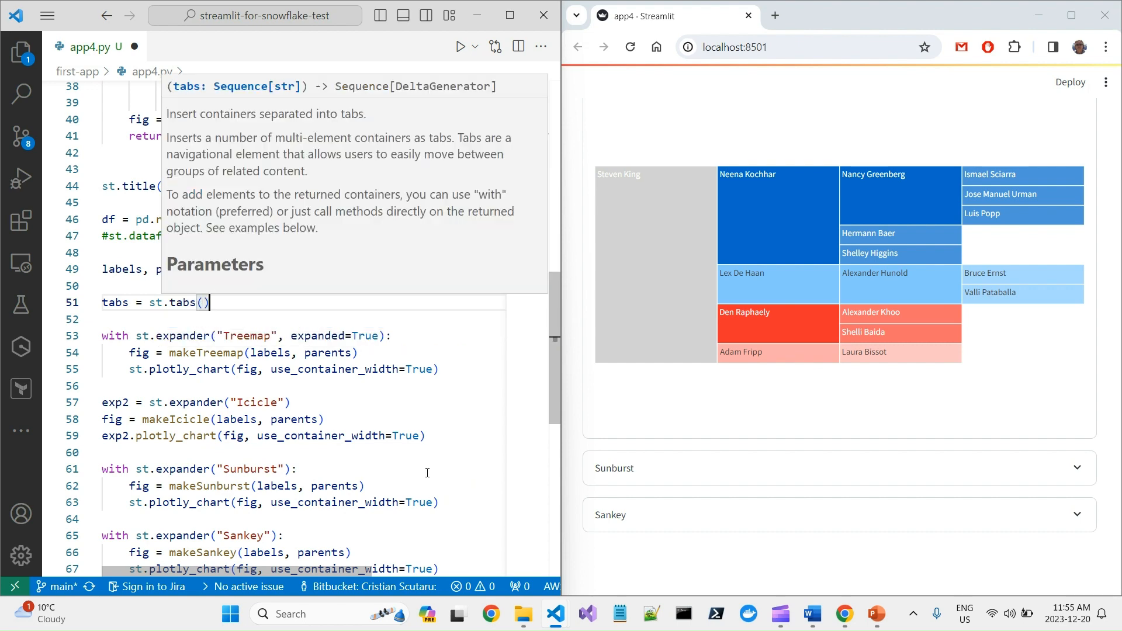
type("[]")
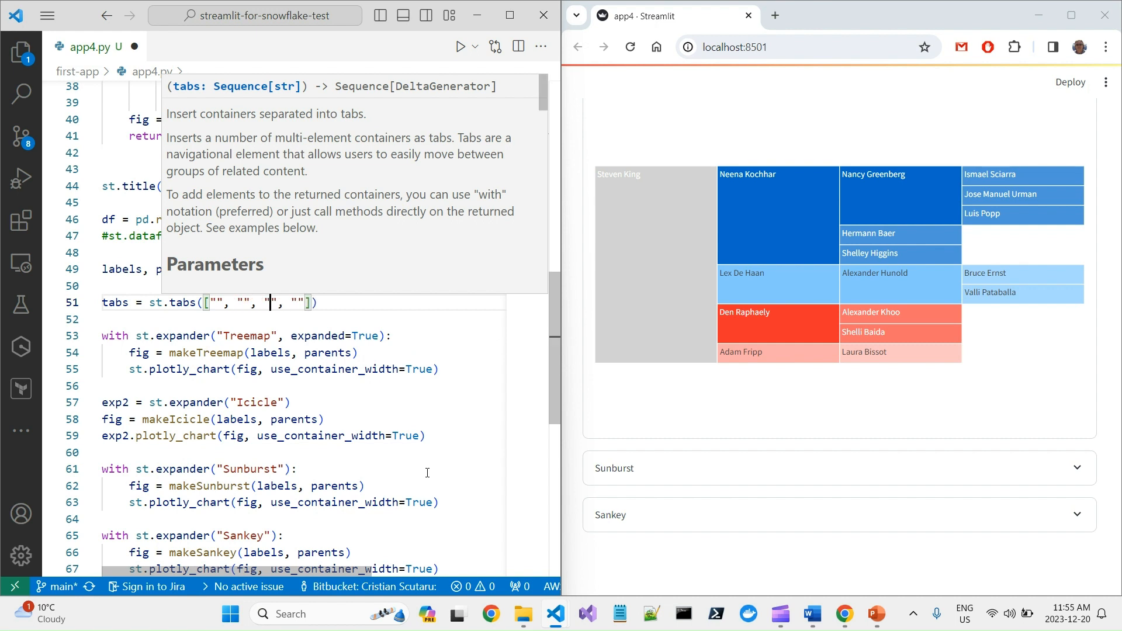
type("Treemap")
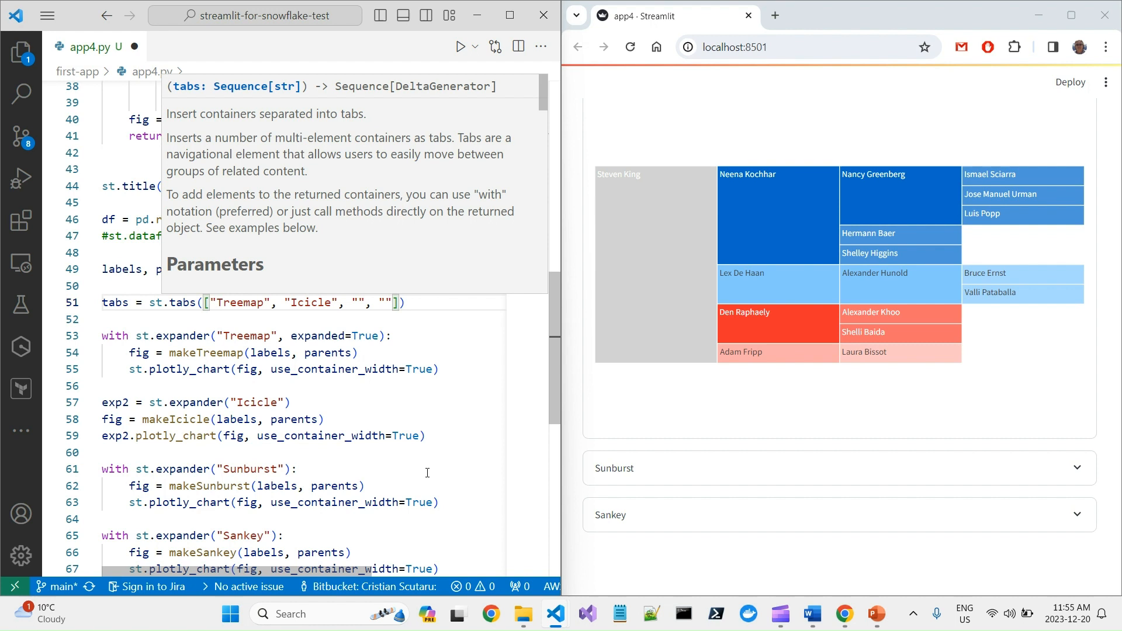
type("Sunbirst")
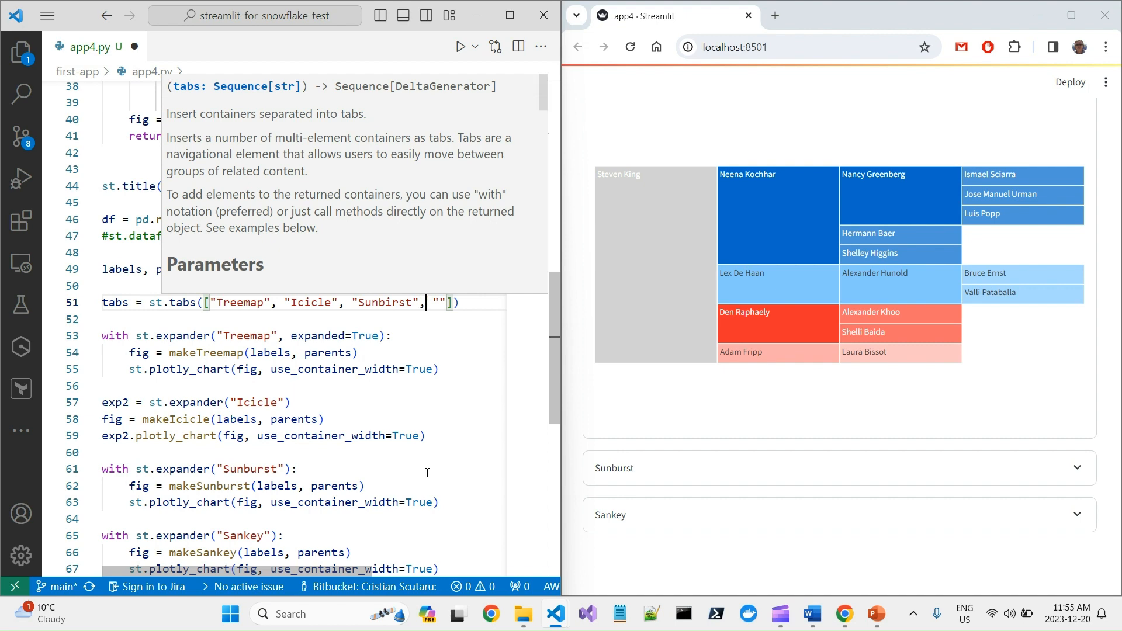
type("Sankey")
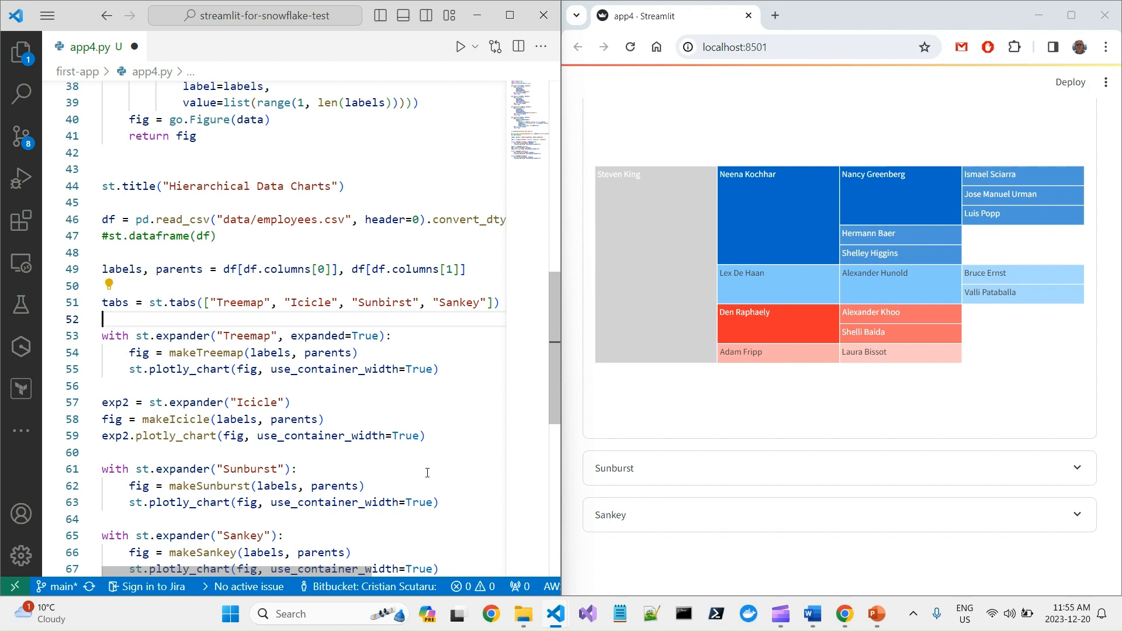
Change the Treemap block header to 'with tabs[0]:'.
type("th tabs[0]:")
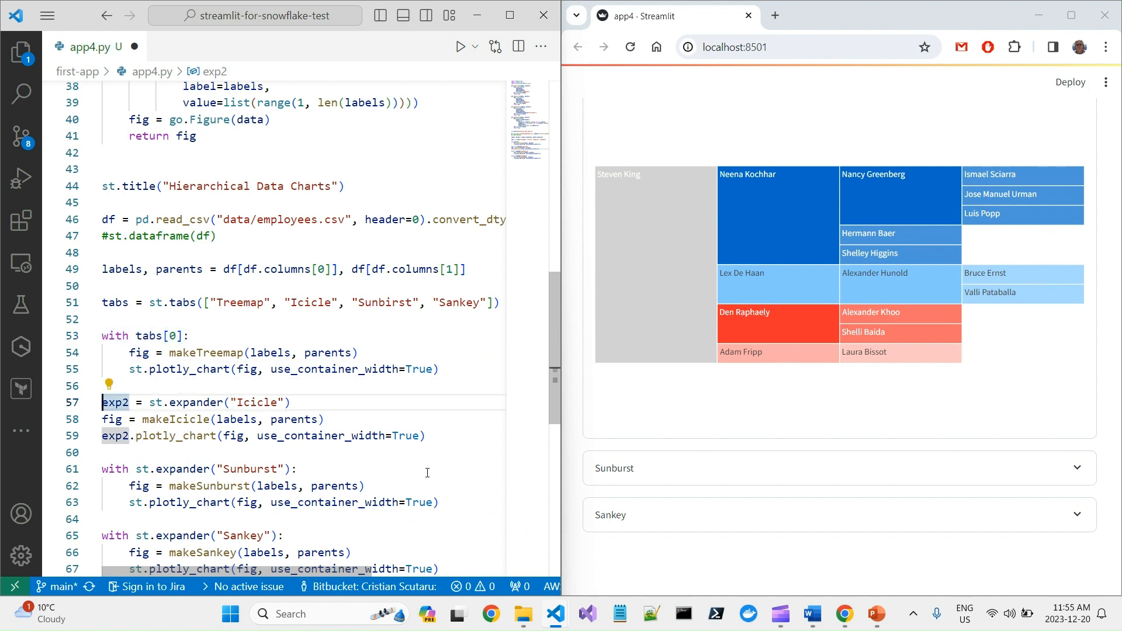
Remove the exp2 expander line so Icicle, Sunburst and Sankey use tabs[1], tabs[2], tabs[3], then save.
key("Delete")
type("with tabs[3]:")
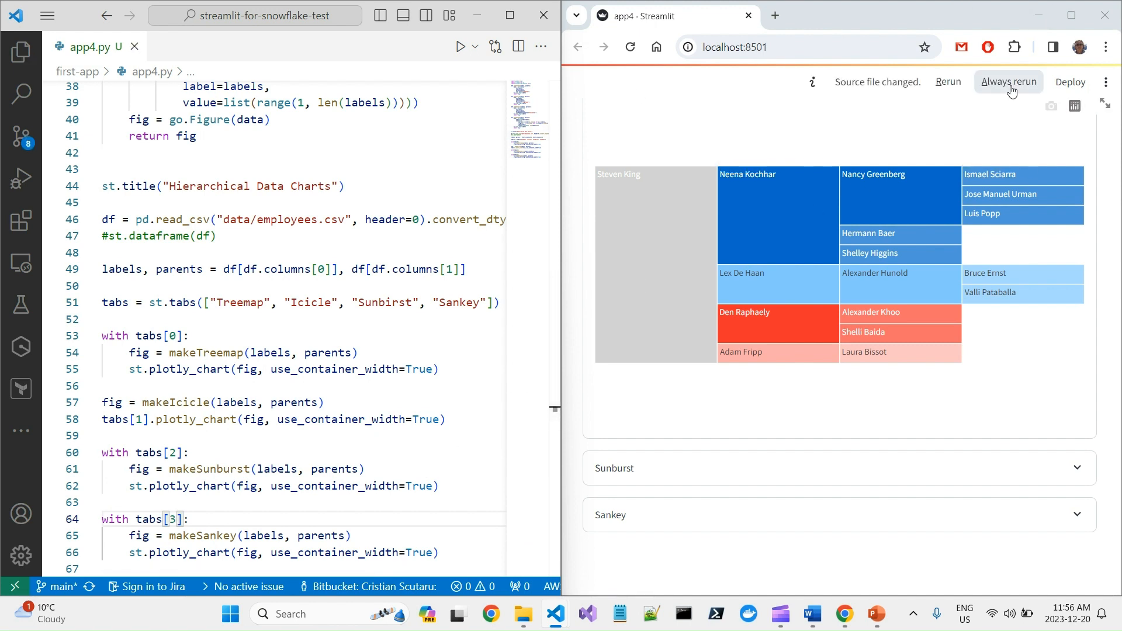
Enable 'Always rerun', then switch between the Icicle and Sunbirst tabs to check the charts.
left_click(1008, 82)
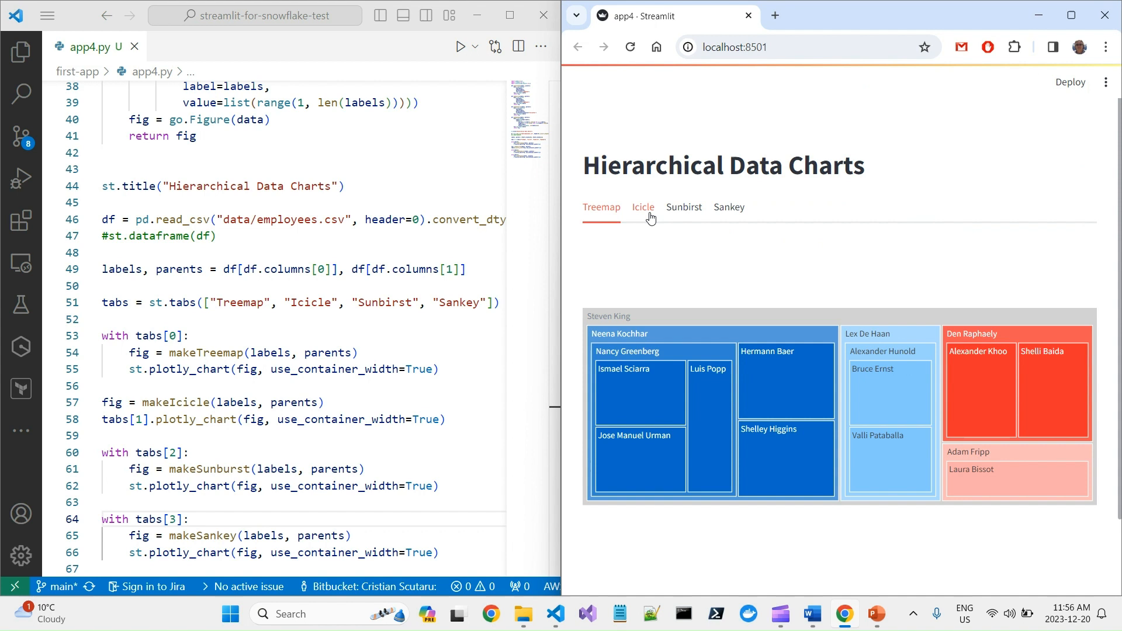
left_click(643, 208)
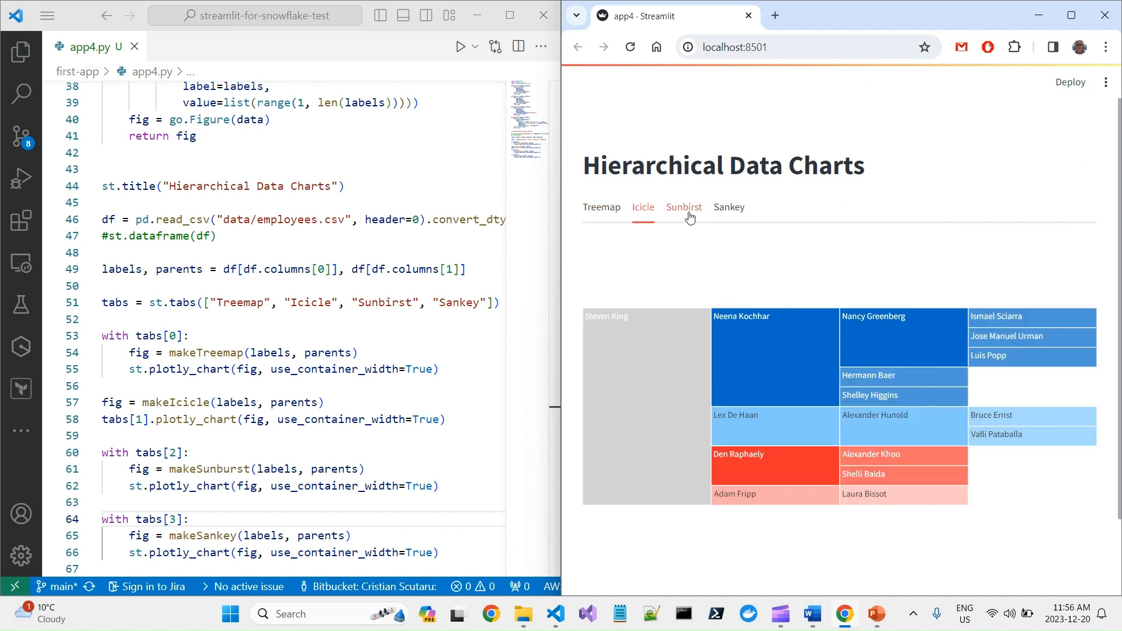
left_click(729, 206)
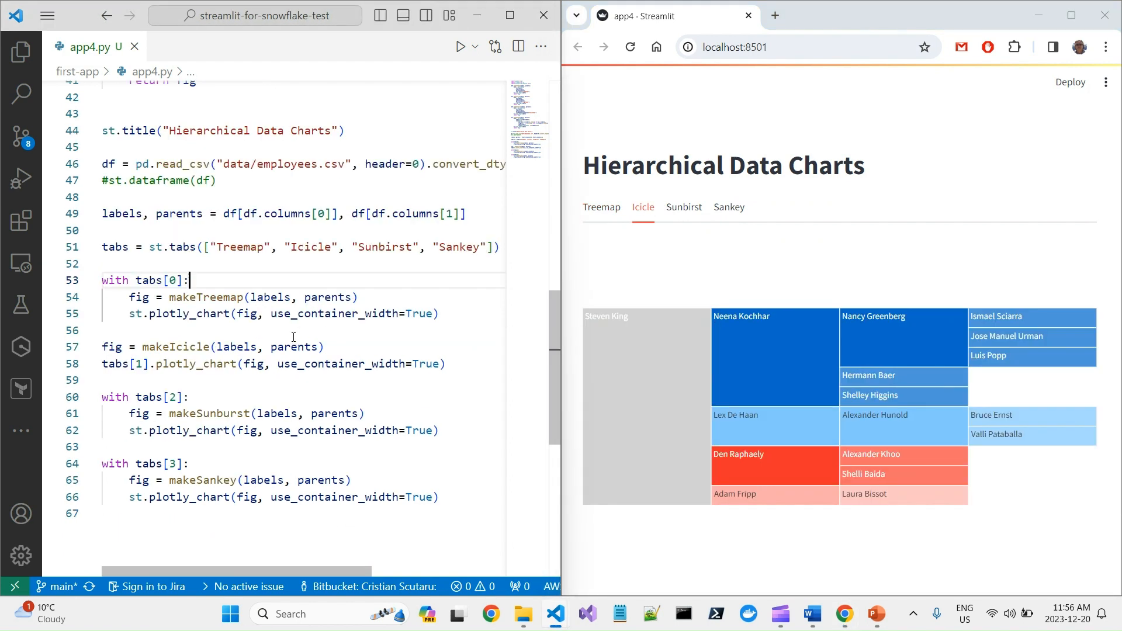
mouse_move(114, 247)
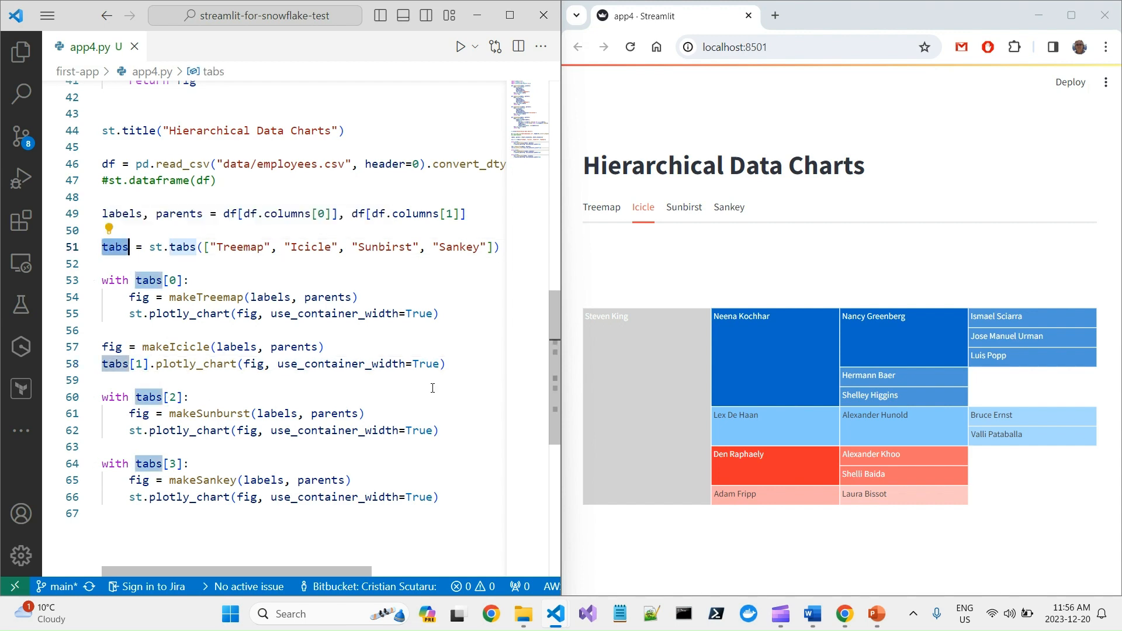
Unpack st.tabs into 't1, t2, t3, t4' for the chart blocks and switch tabs in the app to verify.
type("t1, t2, t3, t4")
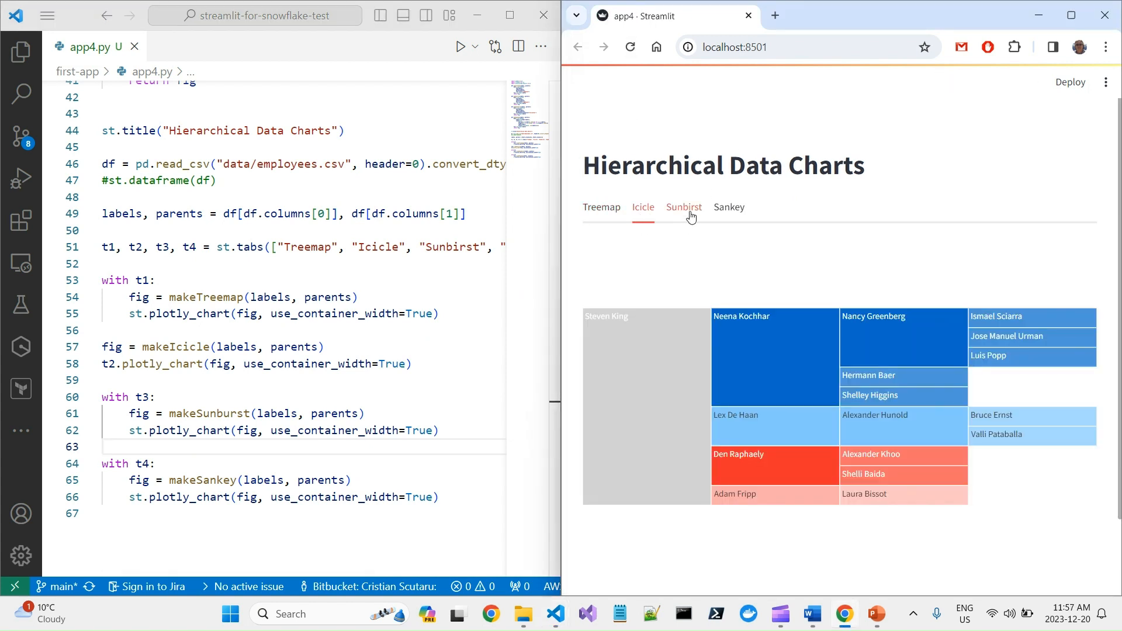
left_click(602, 207)
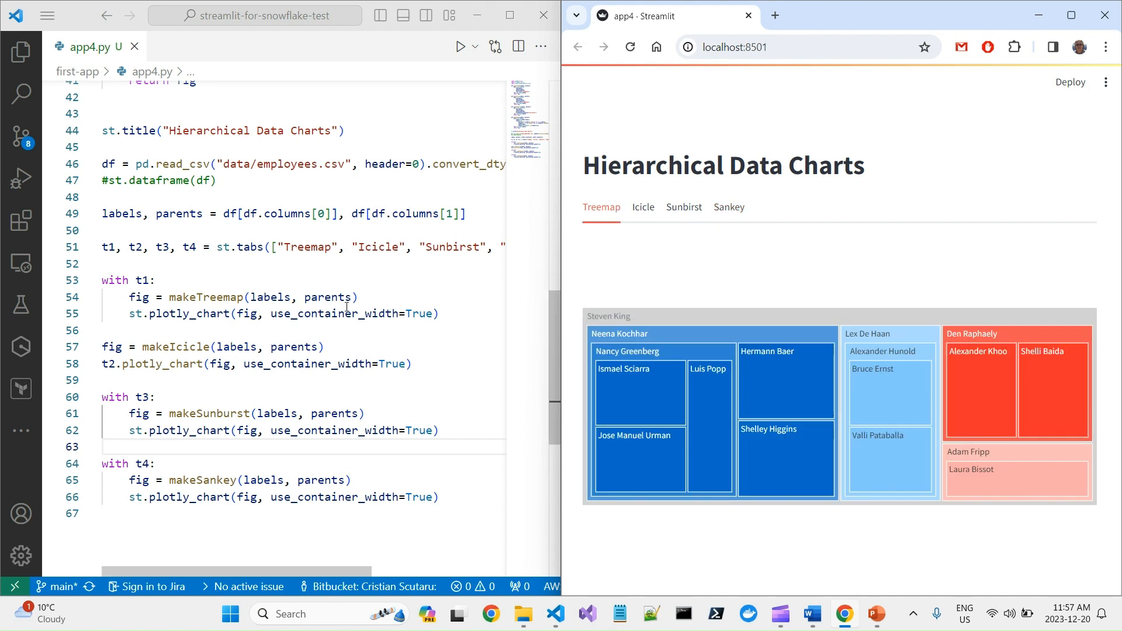